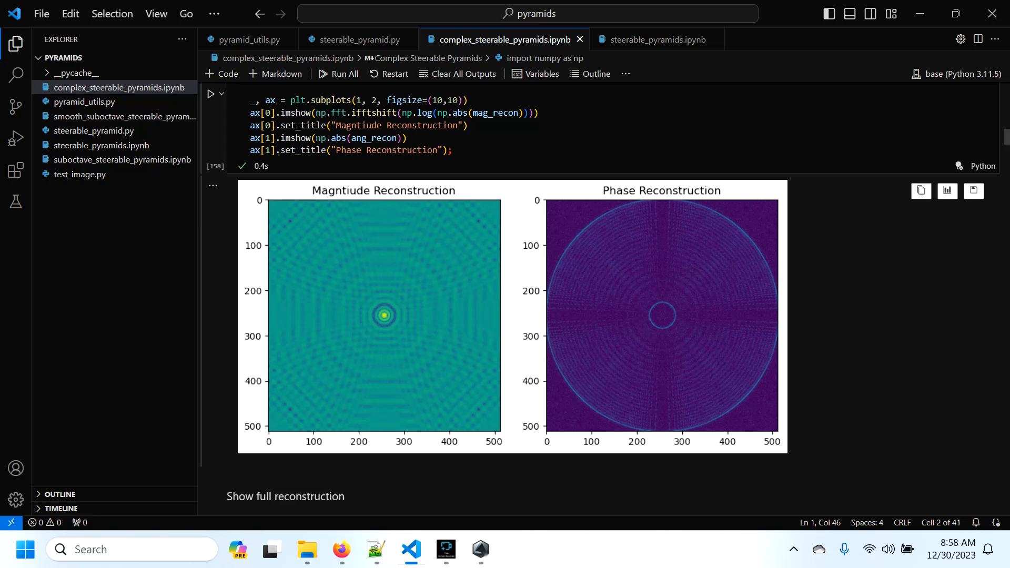
Step: Switch to steerable_pyramids.ipynb and scroll through its sub-band decomposition output to the phase-information section
click(656, 40)
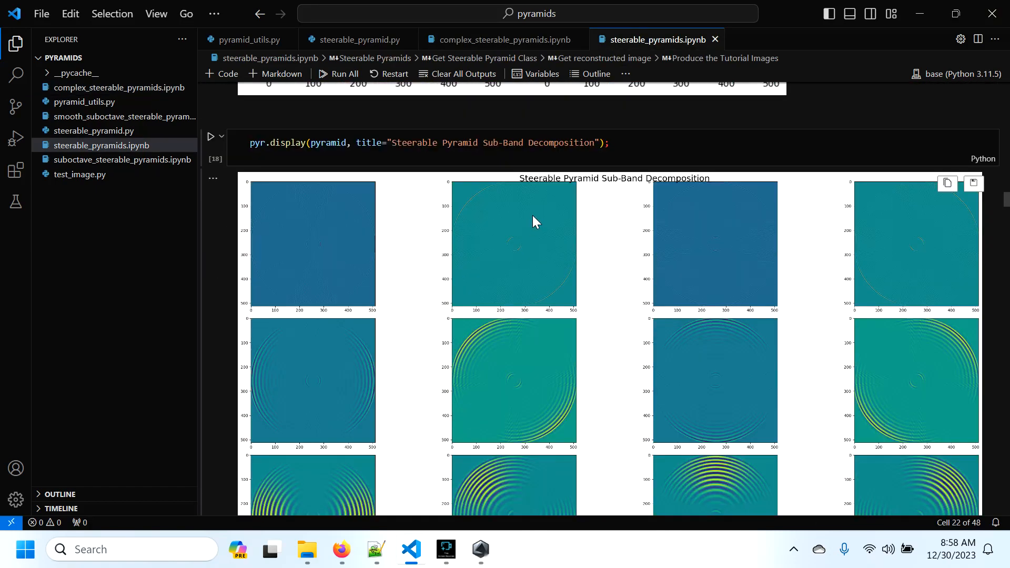
scroll(down, 3)
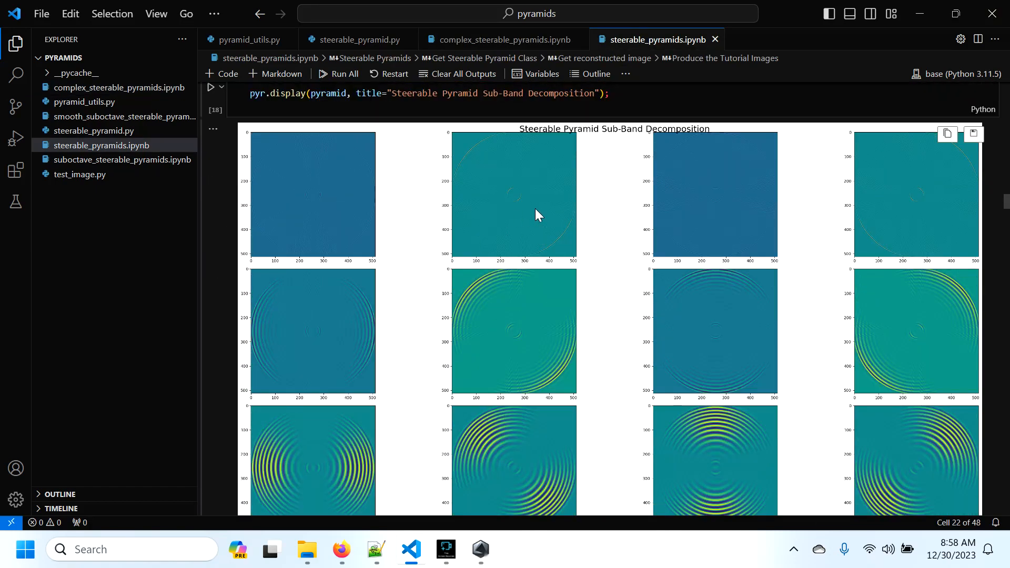
scroll(down, 3)
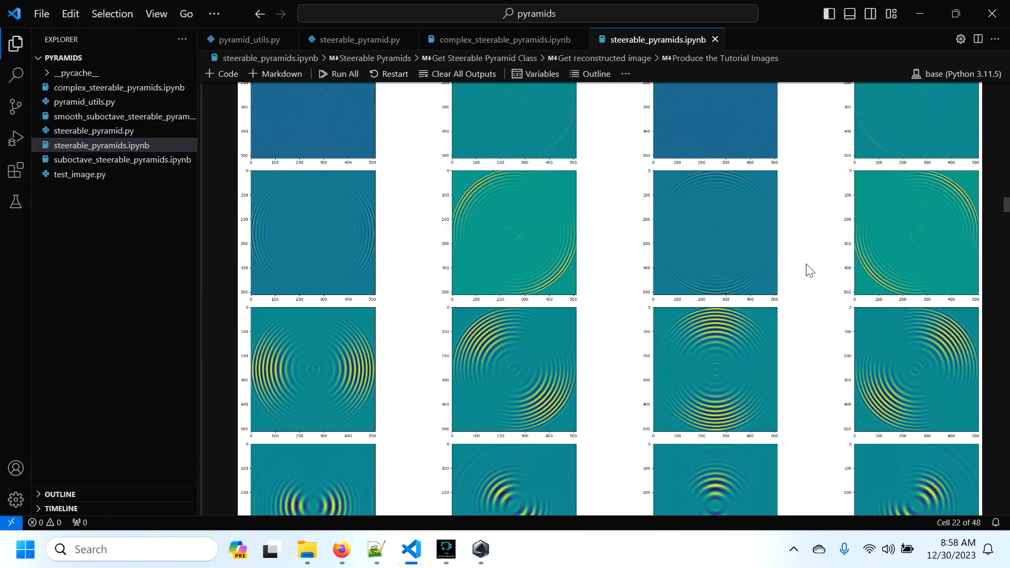
scroll(down, 3)
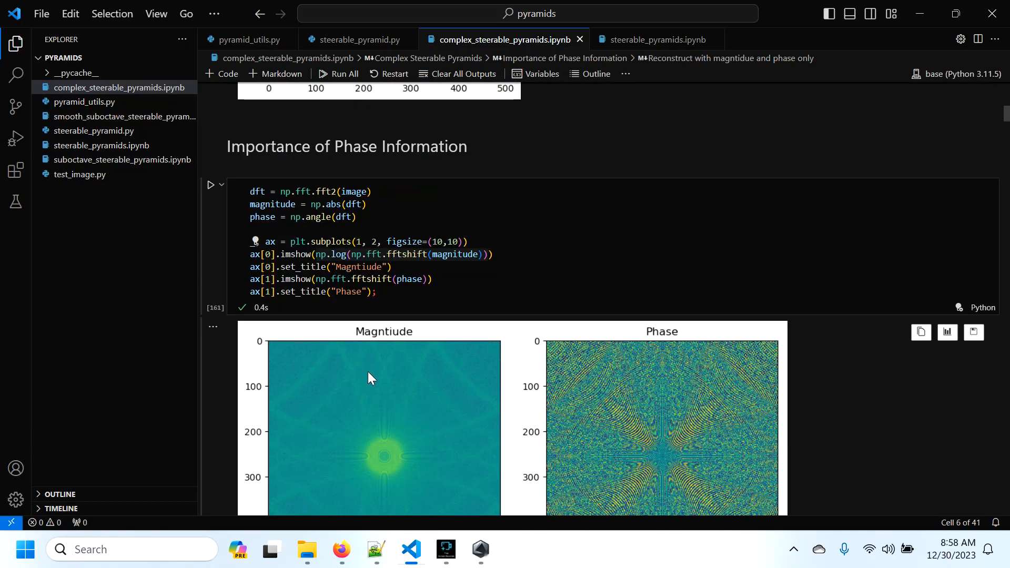
Step: Scroll down to the Magnitude and Phase Reconstruction plots
scroll(down, 3)
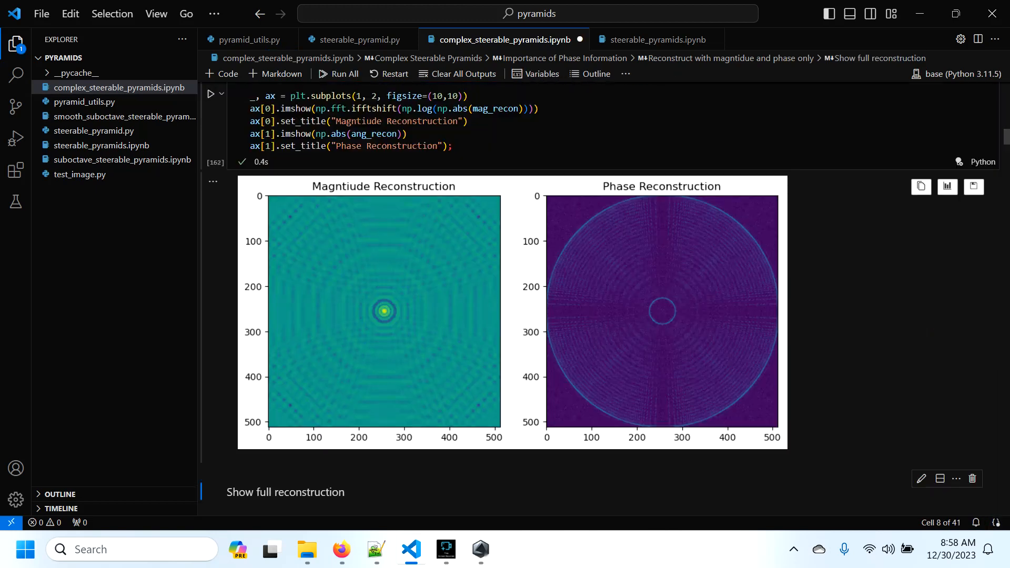
mouse_move(387, 340)
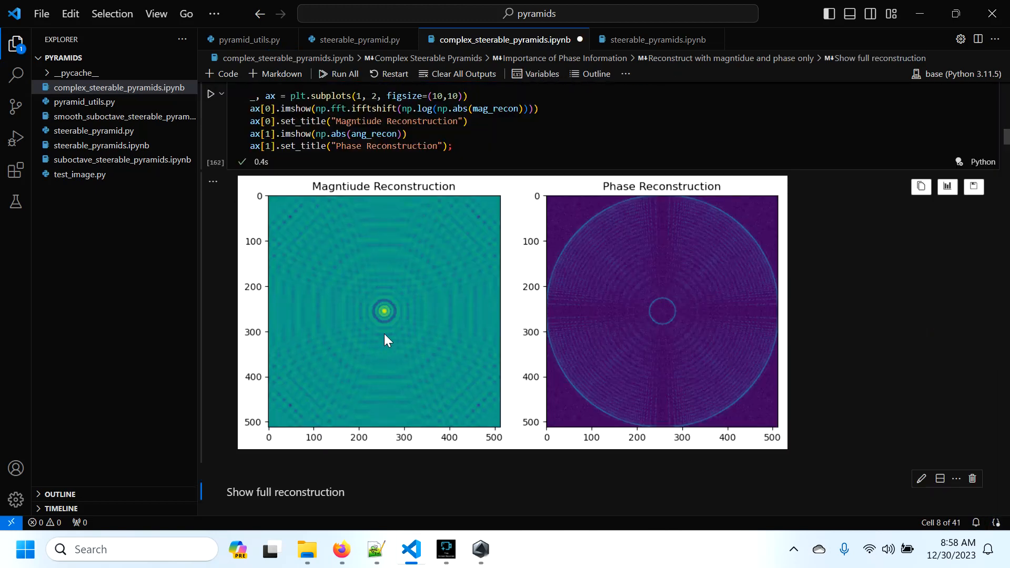
mouse_move(533, 215)
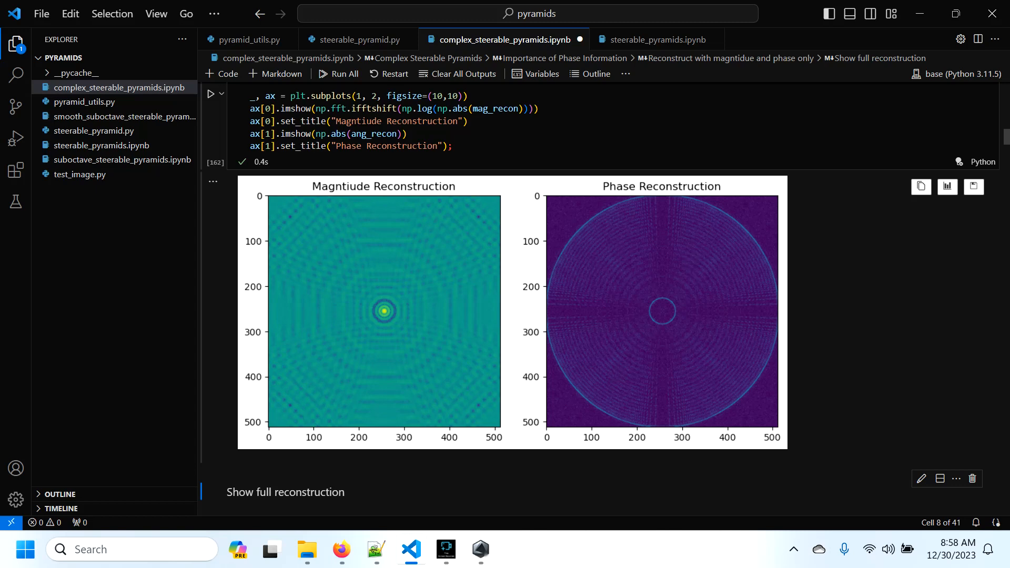
mouse_move(691, 264)
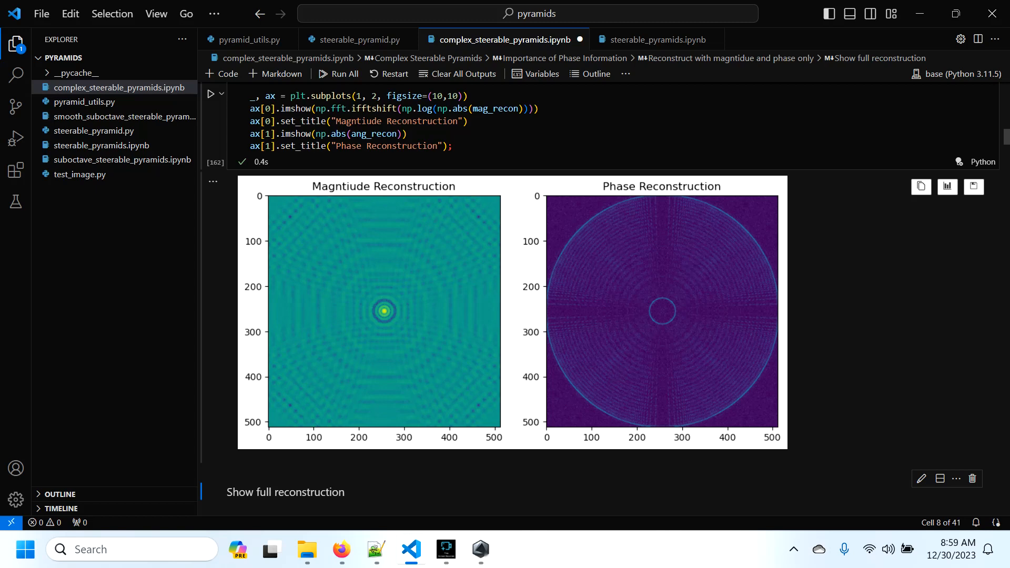
mouse_move(691, 264)
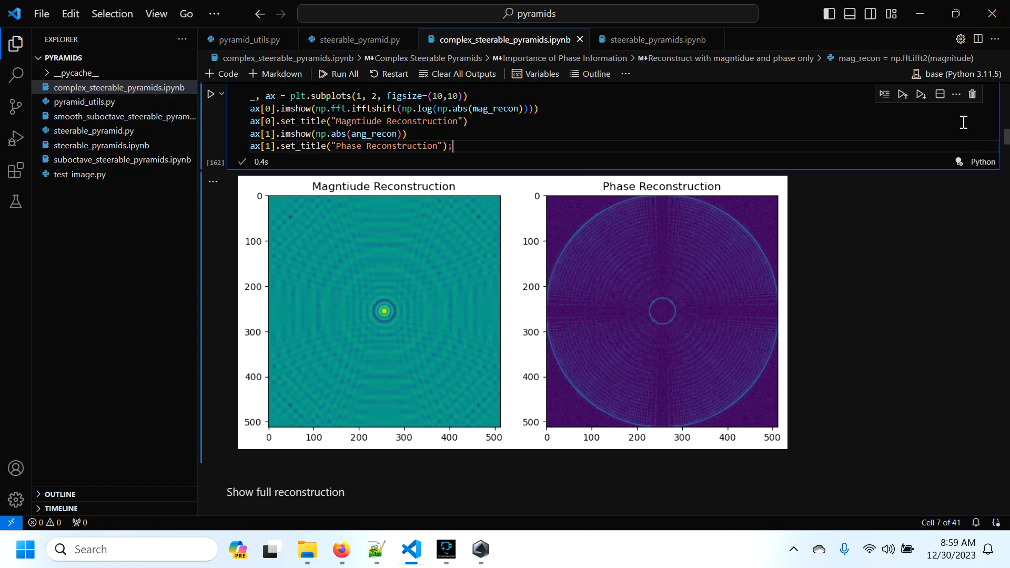
scroll(down, 3)
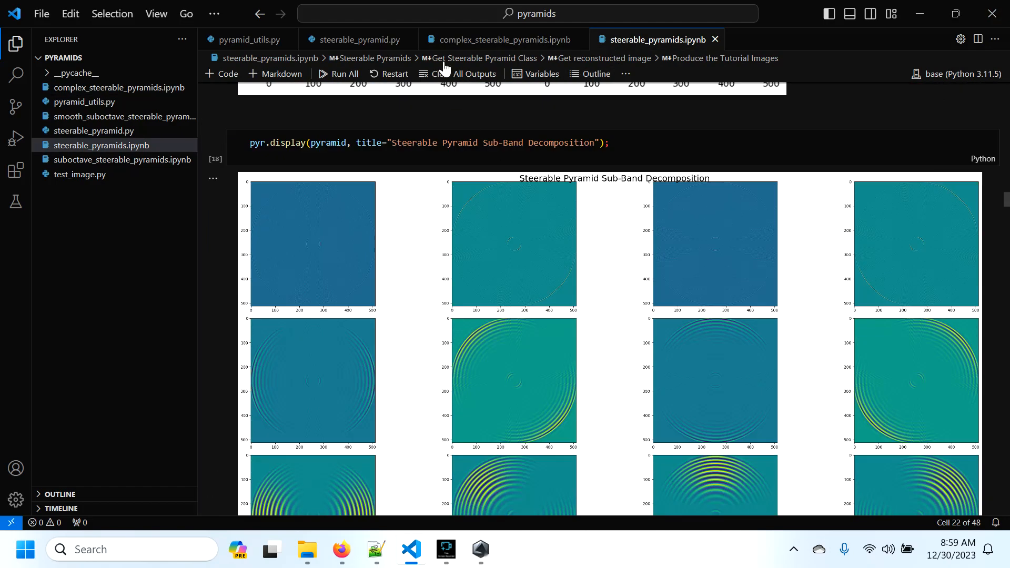
Step: Switch to complex_steerable_pyramids.ipynb and scroll through the spatial-domain magnitude and phase sub-band figure
click(501, 40)
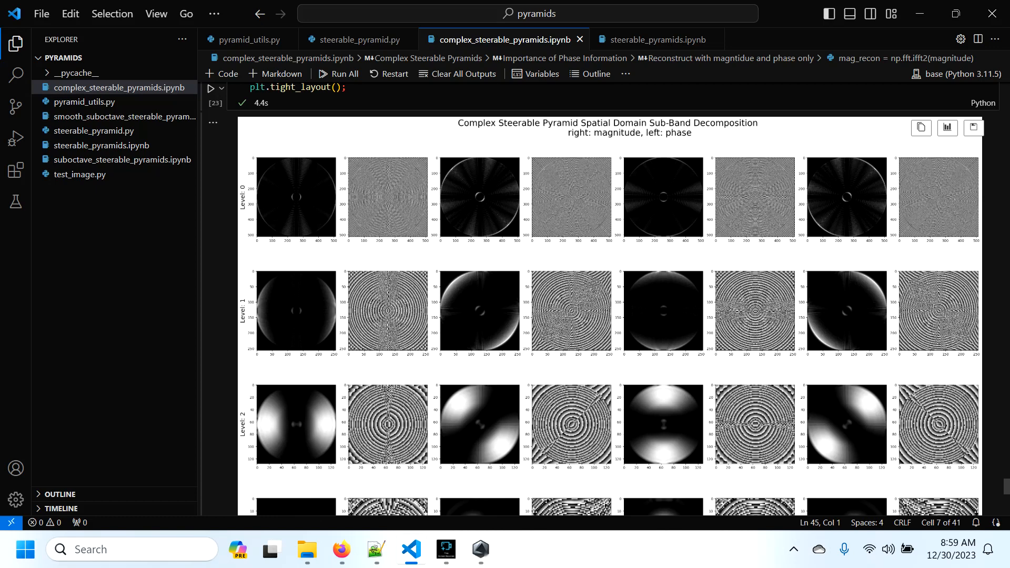
mouse_move(336, 212)
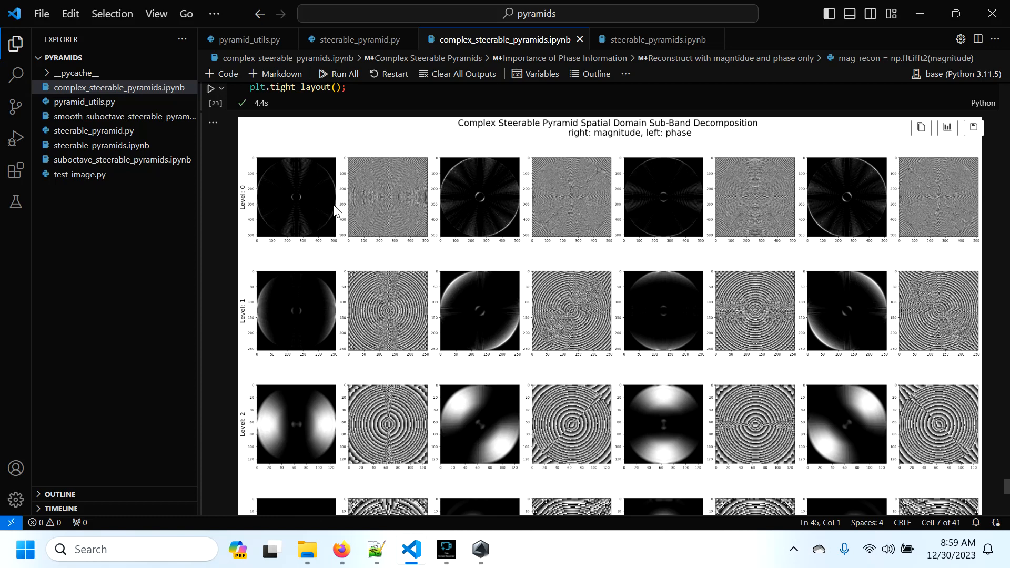
mouse_move(239, 207)
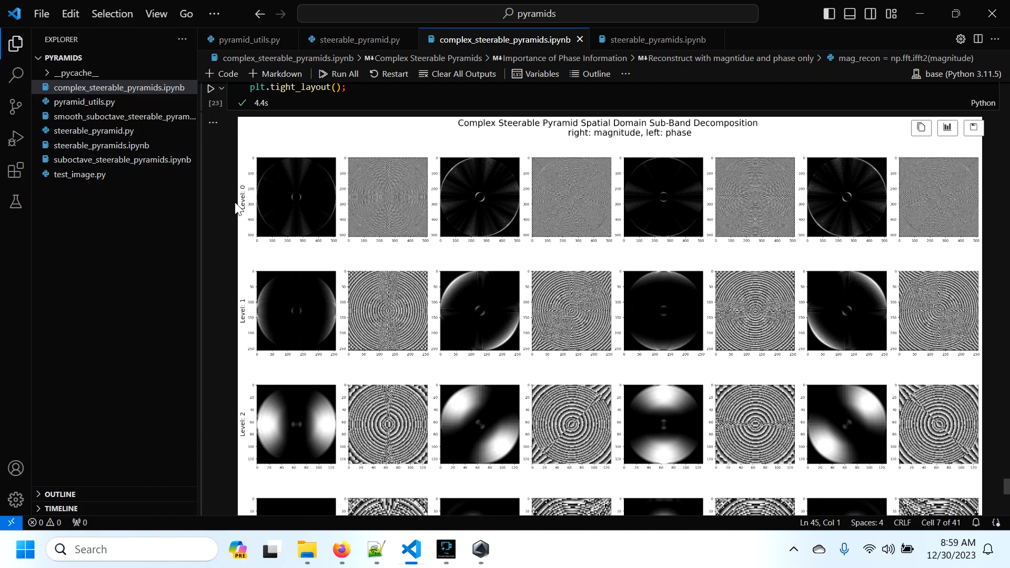
scroll(down, 3)
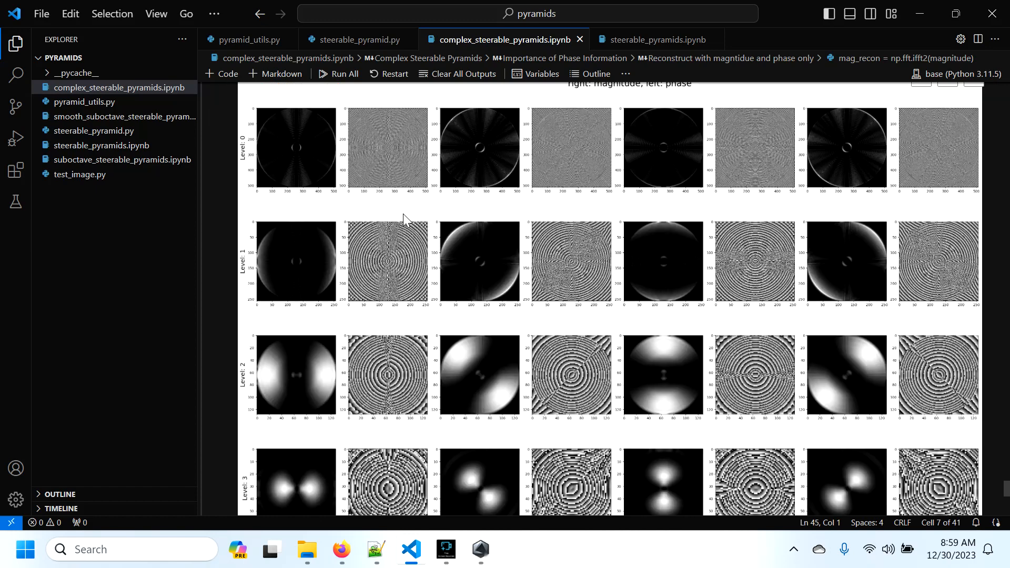
scroll(down, 3)
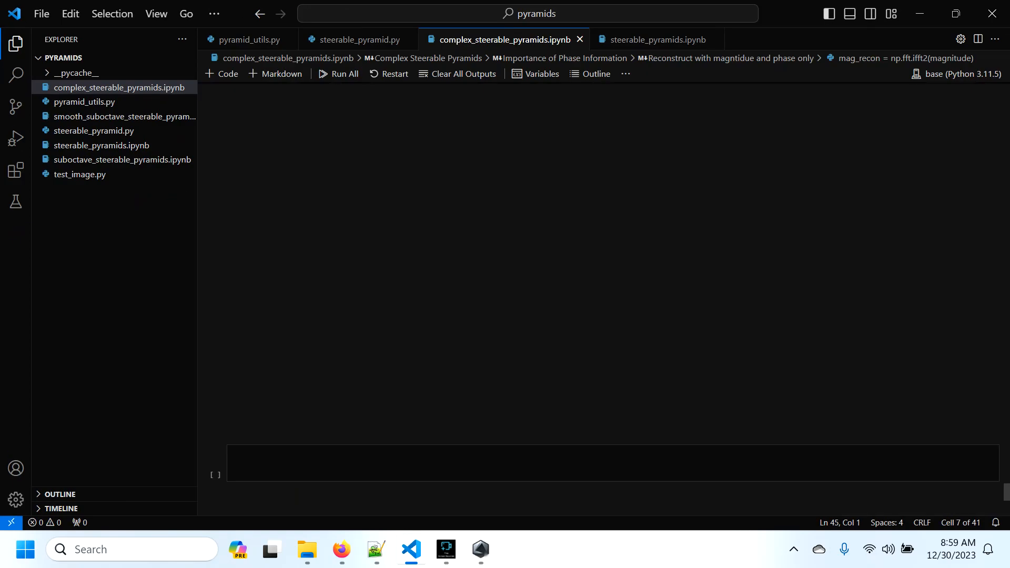
click(338, 73)
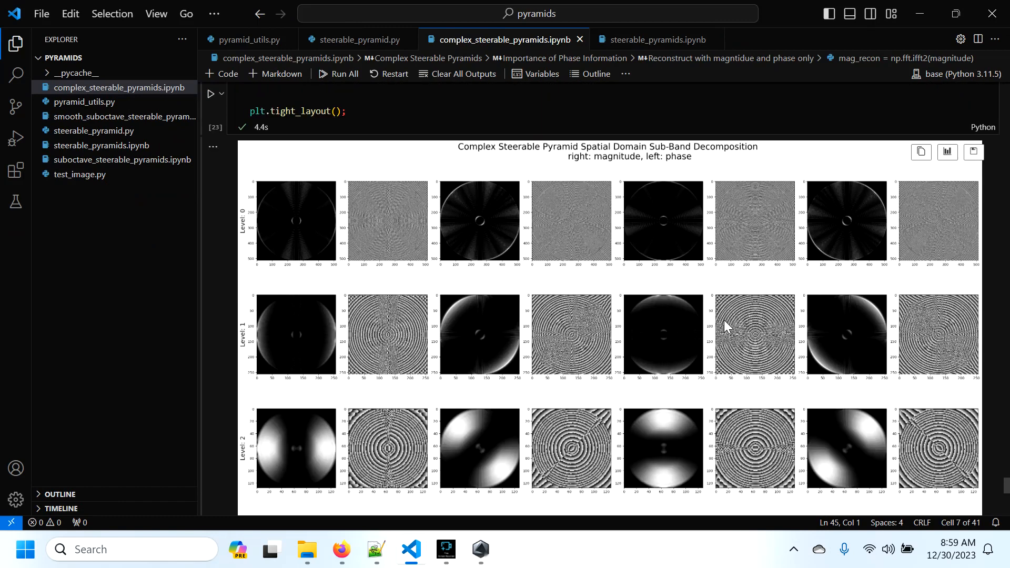
scroll(down, 3)
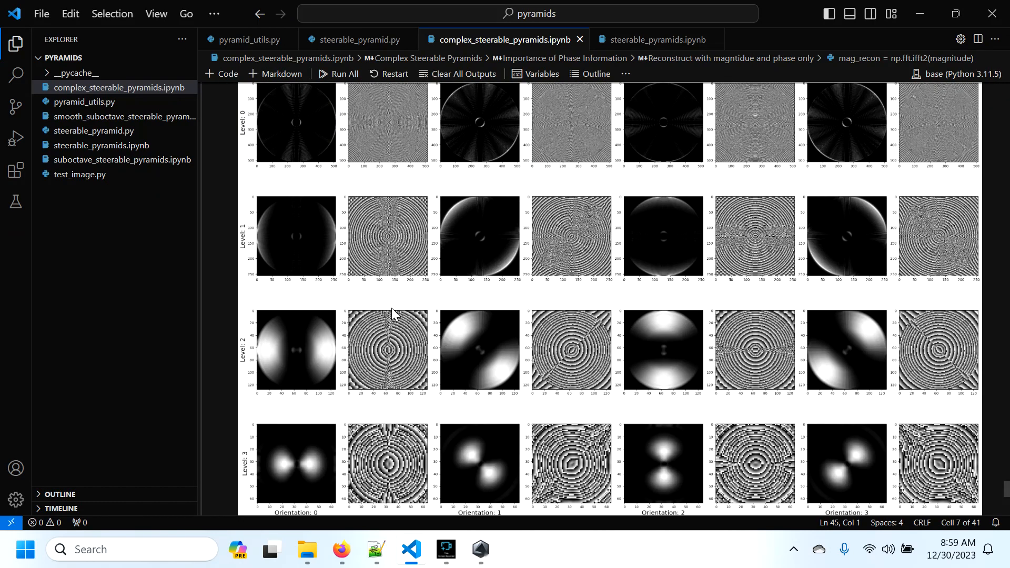
mouse_move(431, 337)
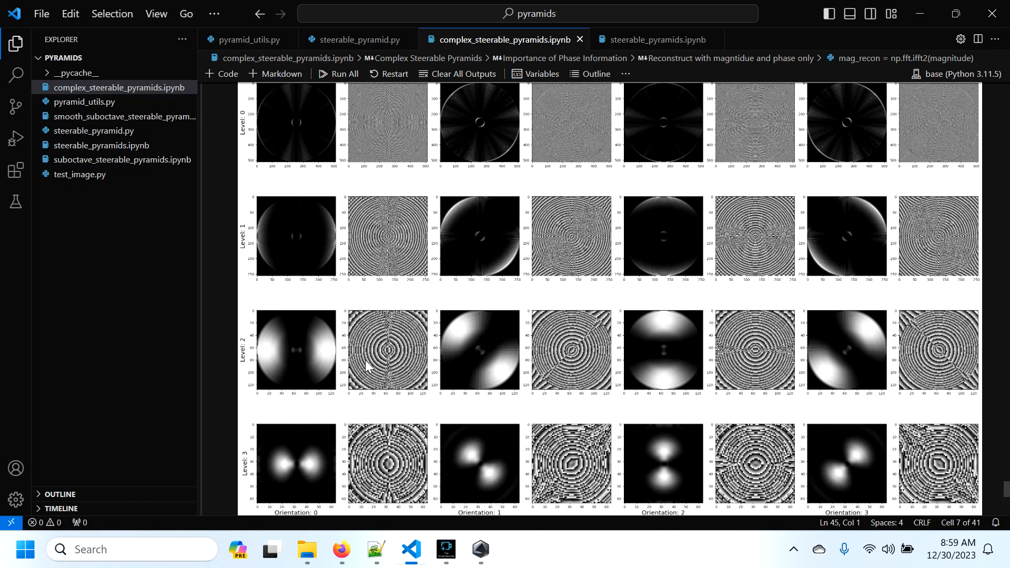
mouse_move(322, 358)
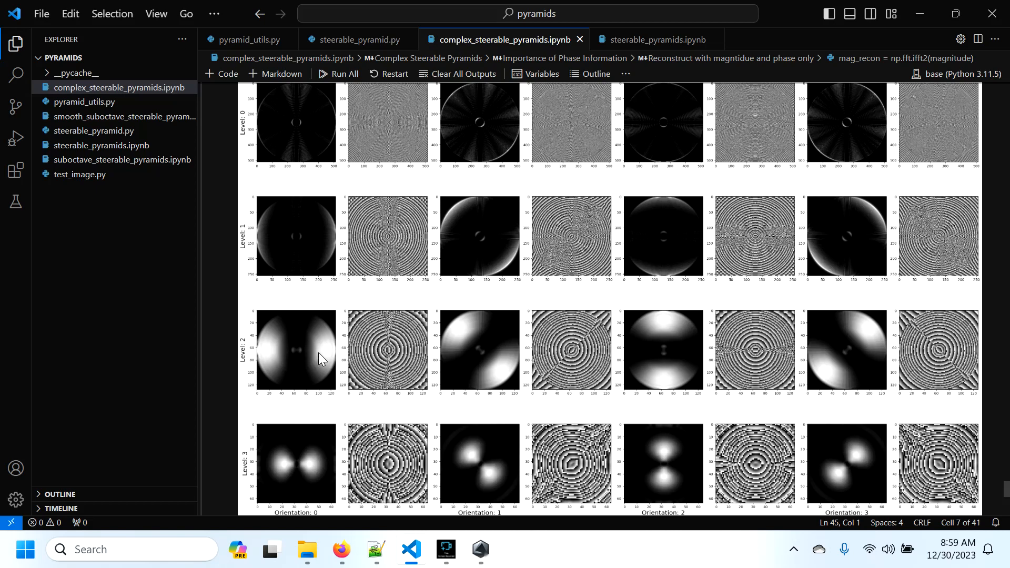
mouse_move(364, 358)
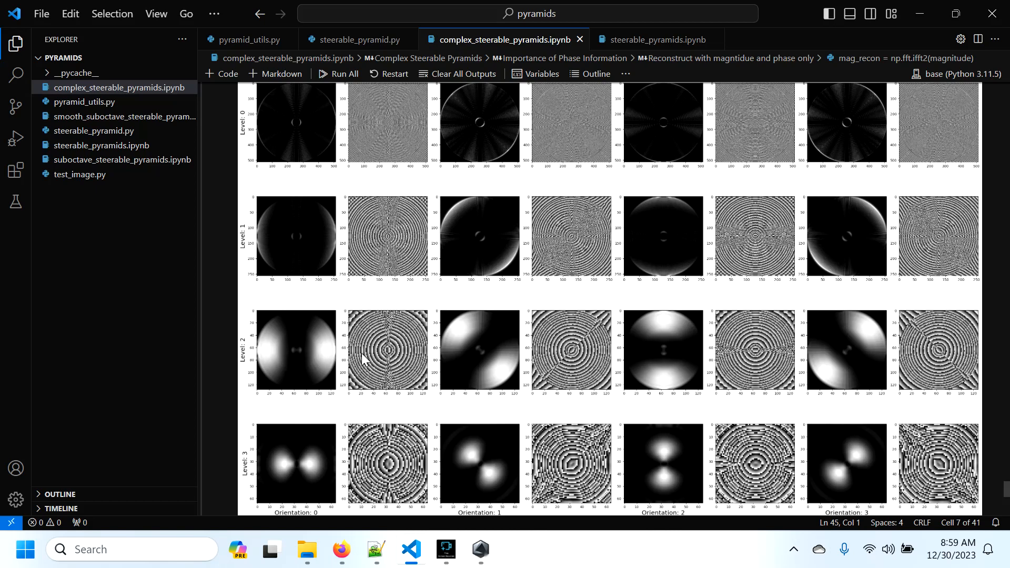
mouse_move(565, 363)
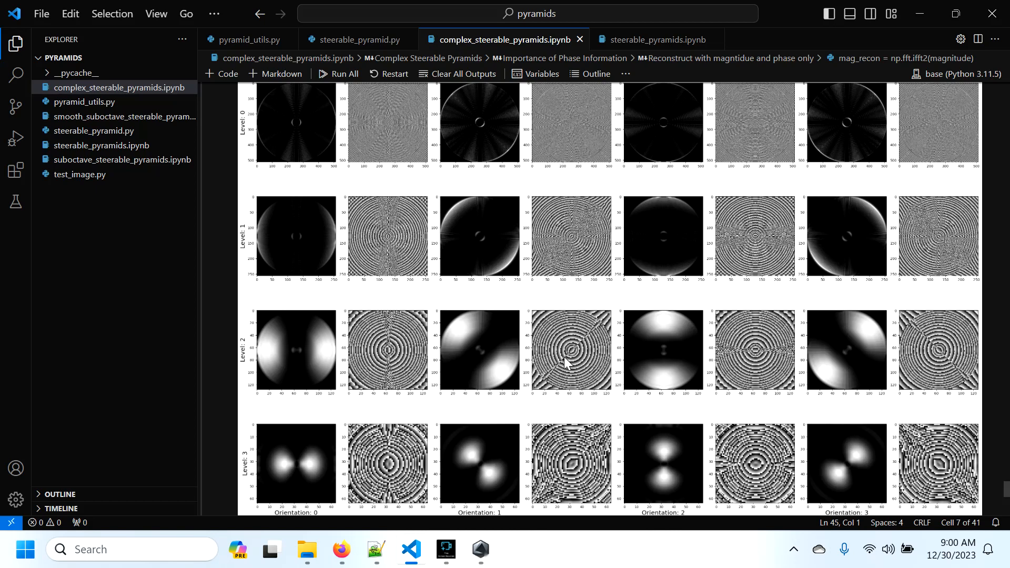
mouse_move(726, 372)
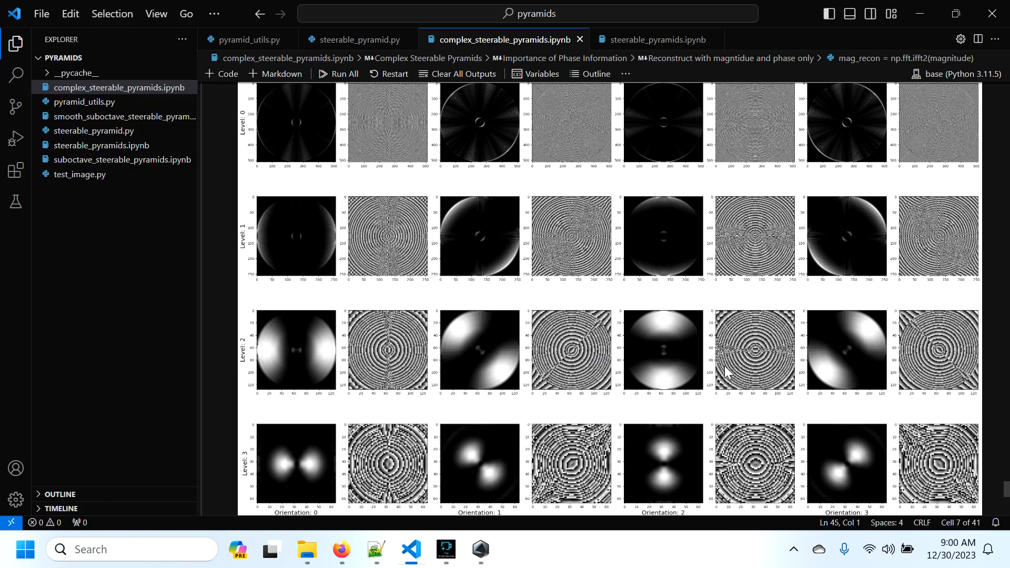
mouse_move(396, 358)
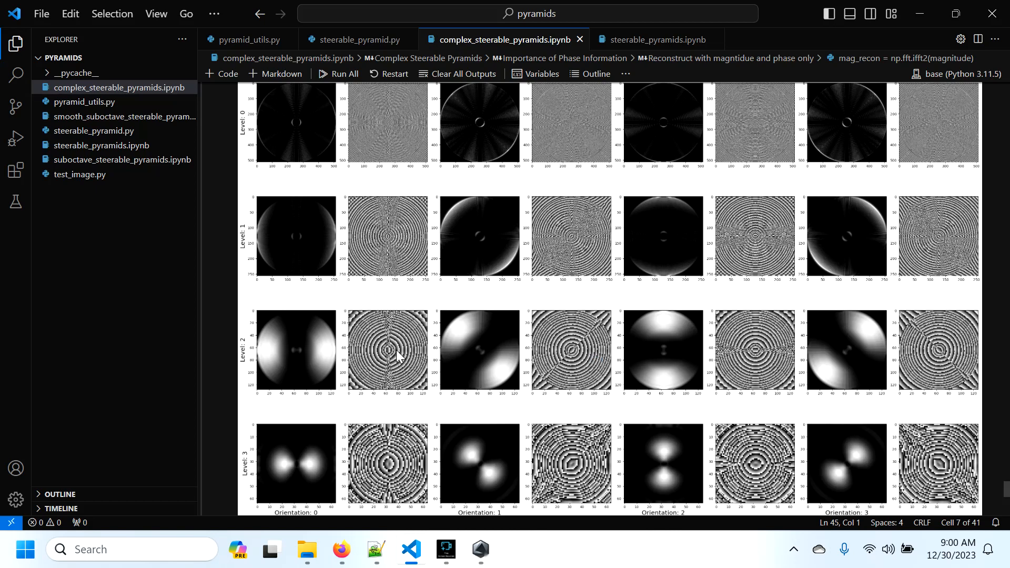
mouse_move(432, 356)
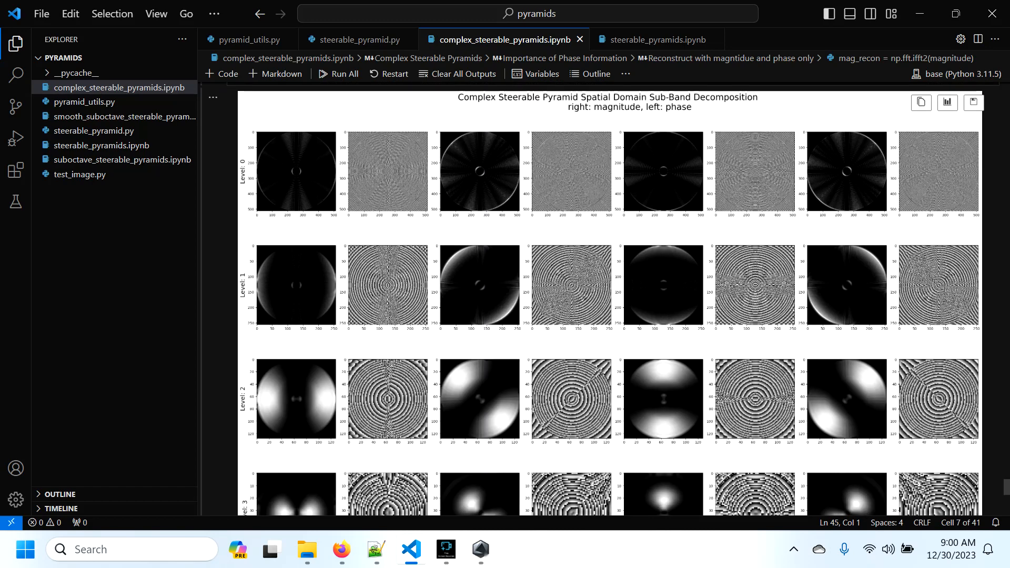
mouse_move(369, 284)
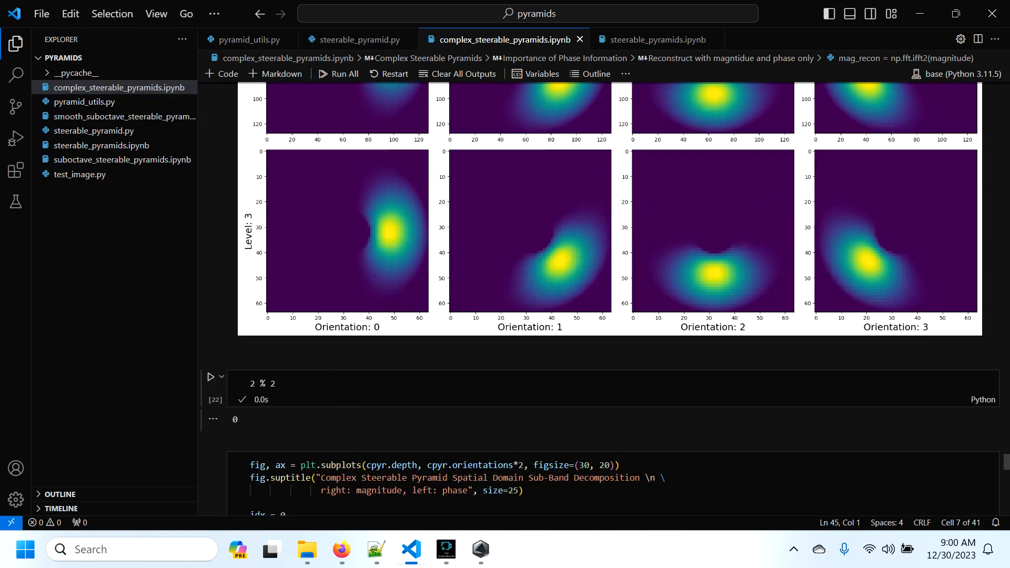
Step: Rerun the cpyr = SteerablePyramid(...) cell and the get_filters/build_pyramid/reconstruct_image_dft cell
scroll(down, 3)
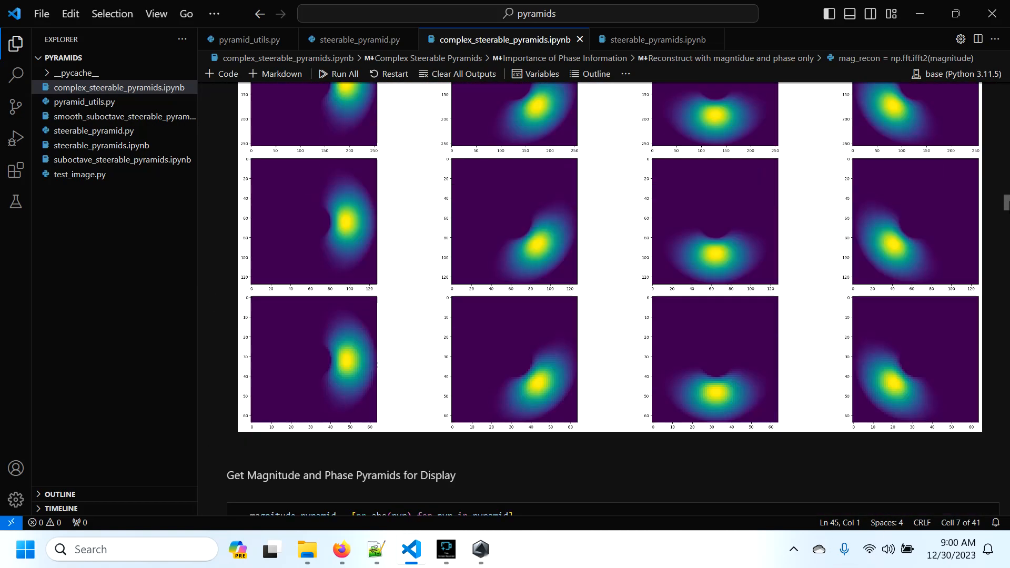
scroll(down, 3)
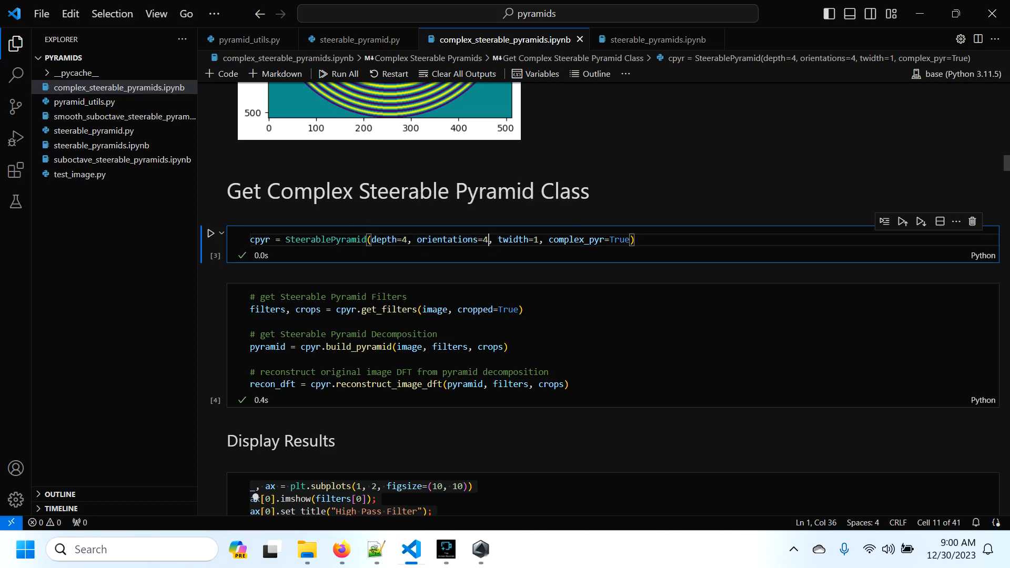
double_click(513, 240)
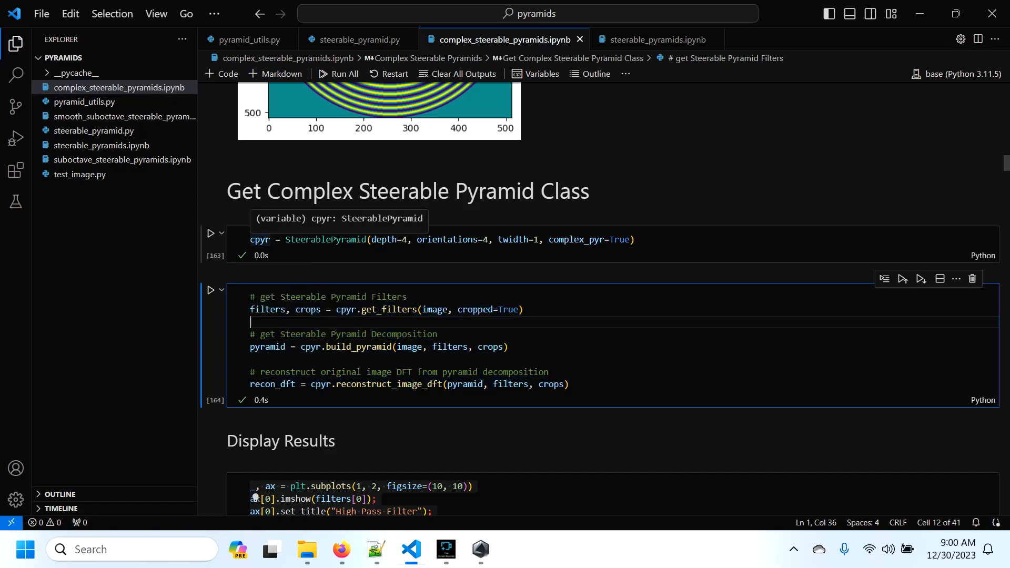
scroll(down, 3)
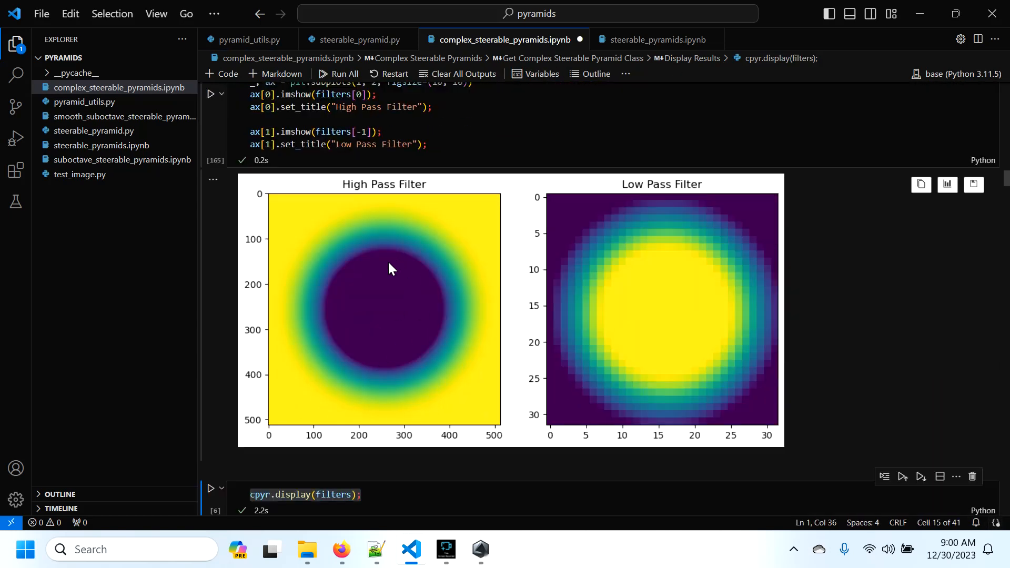
mouse_move(691, 325)
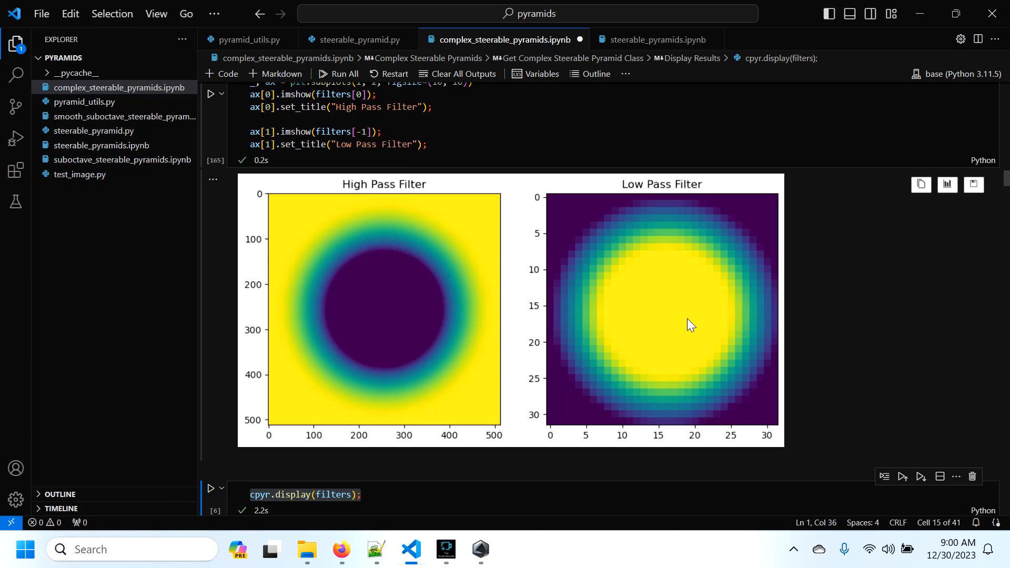
Step: Rerun the subplots and cpyr.display(filters) cells and scroll through the oriented filter grid
scroll(down, 3)
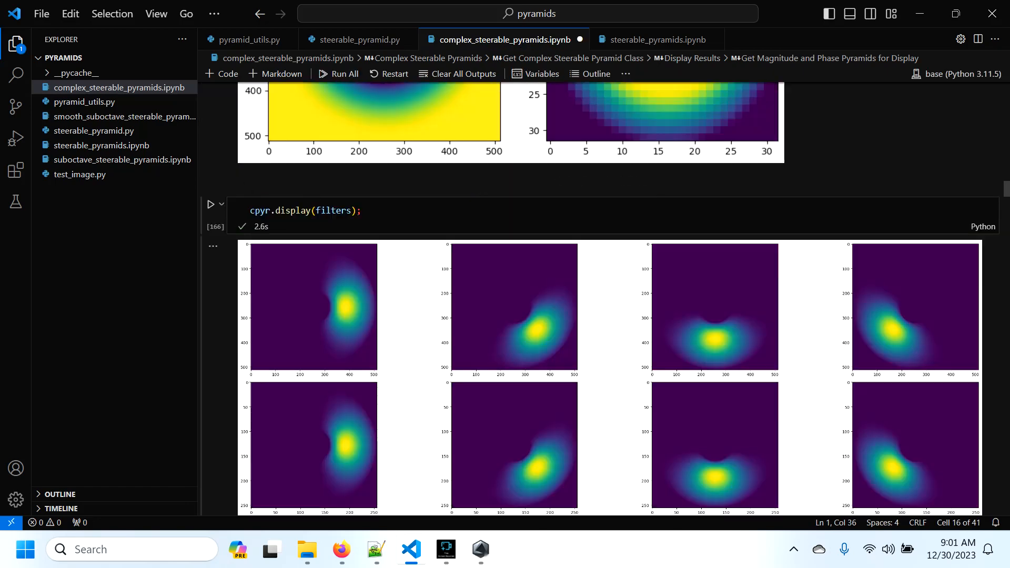
scroll(down, 3)
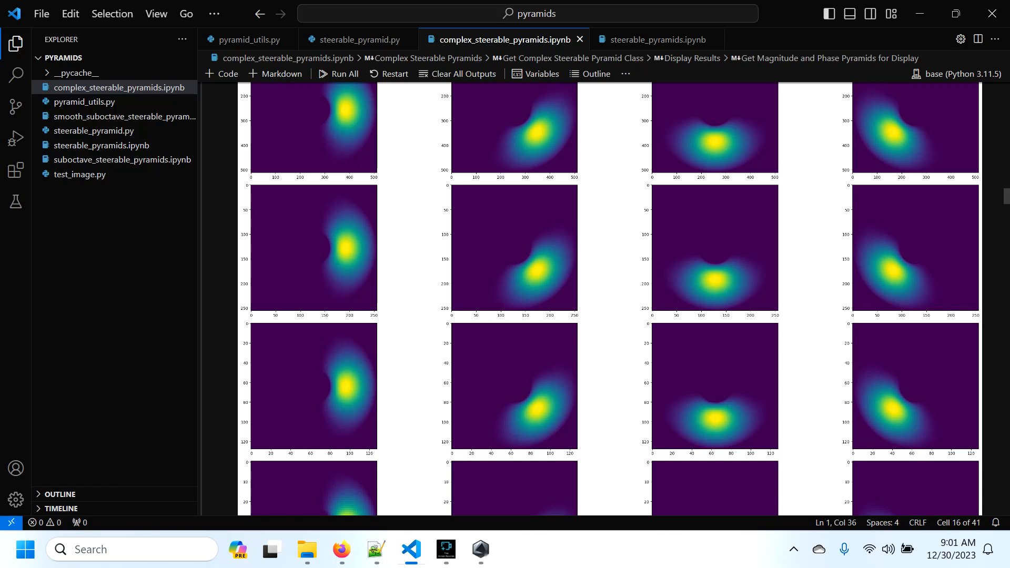
mouse_move(509, 266)
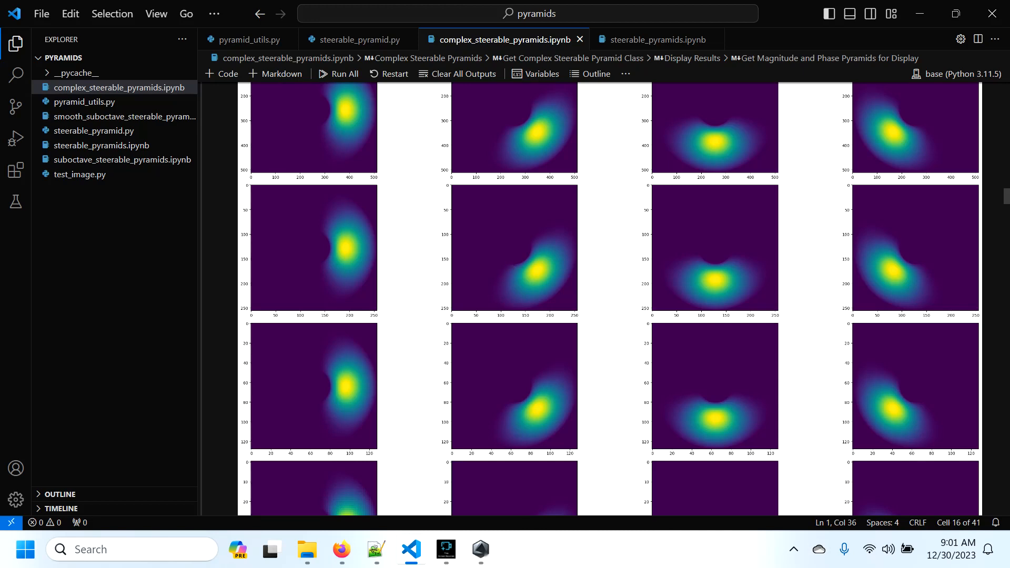
scroll(down, 3)
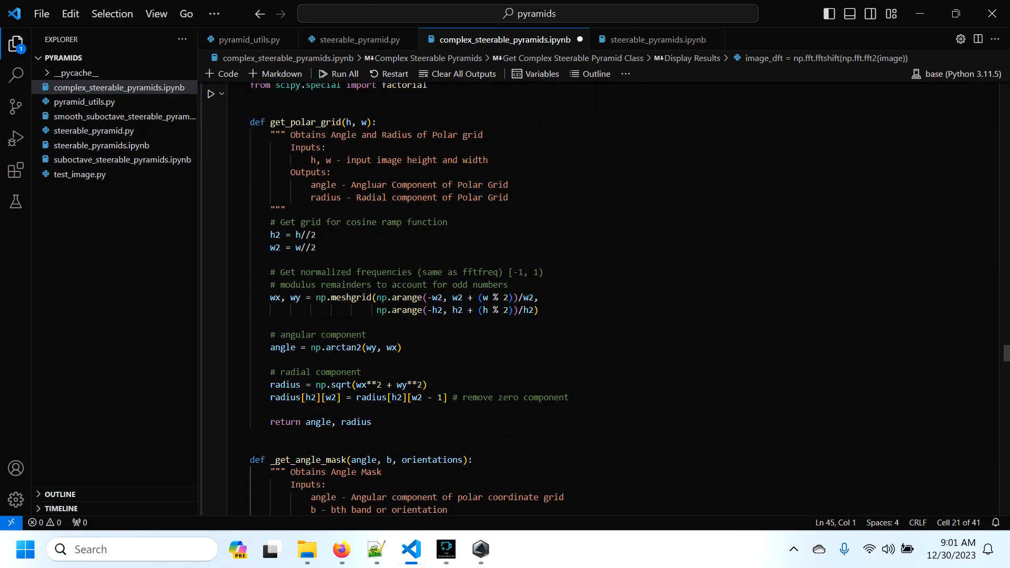
Step: Scroll to Extra Images and review the _get_angle_mask function code
scroll(down, 3)
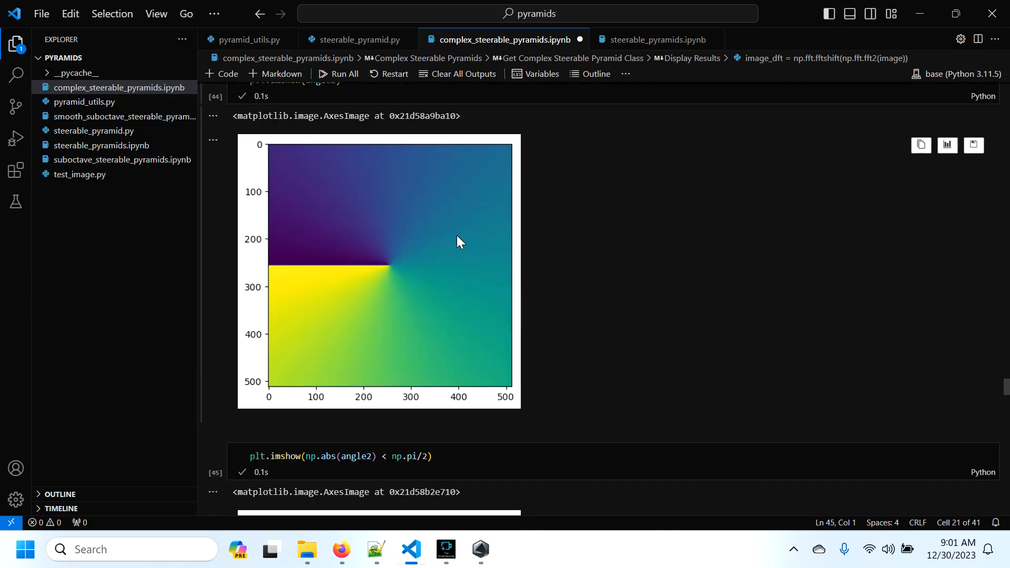
scroll(down, 3)
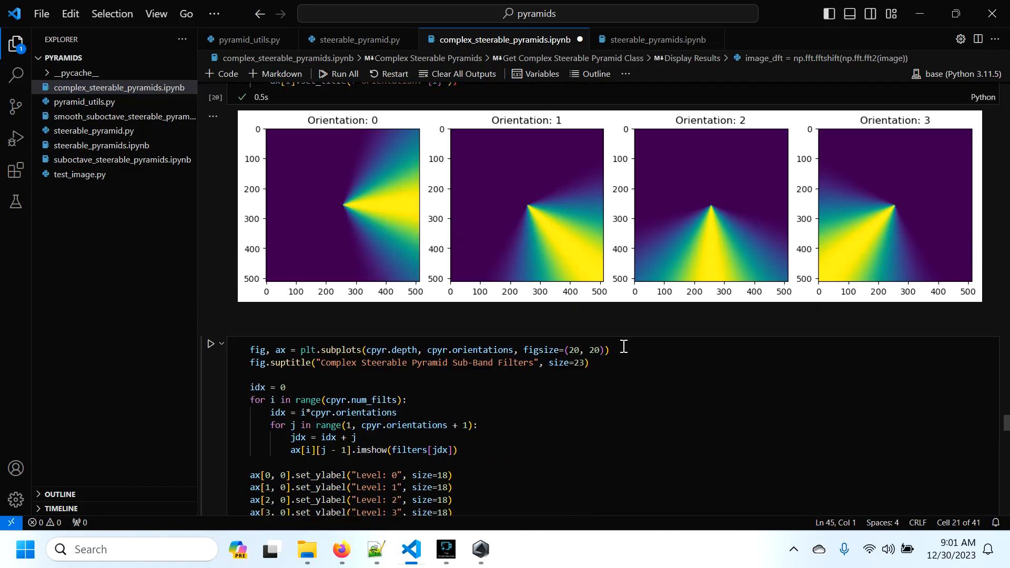
scroll(down, 3)
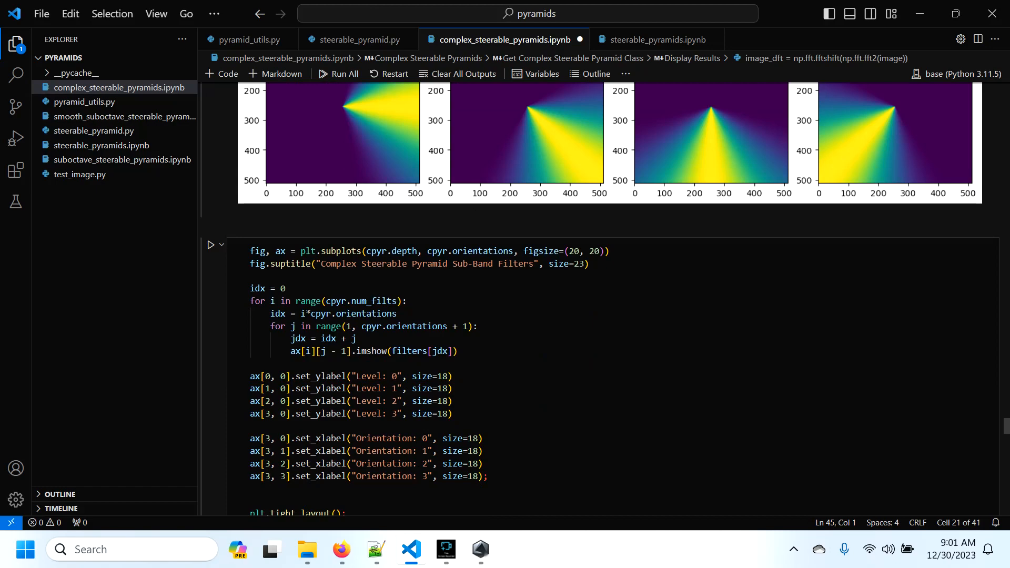
scroll(down, 3)
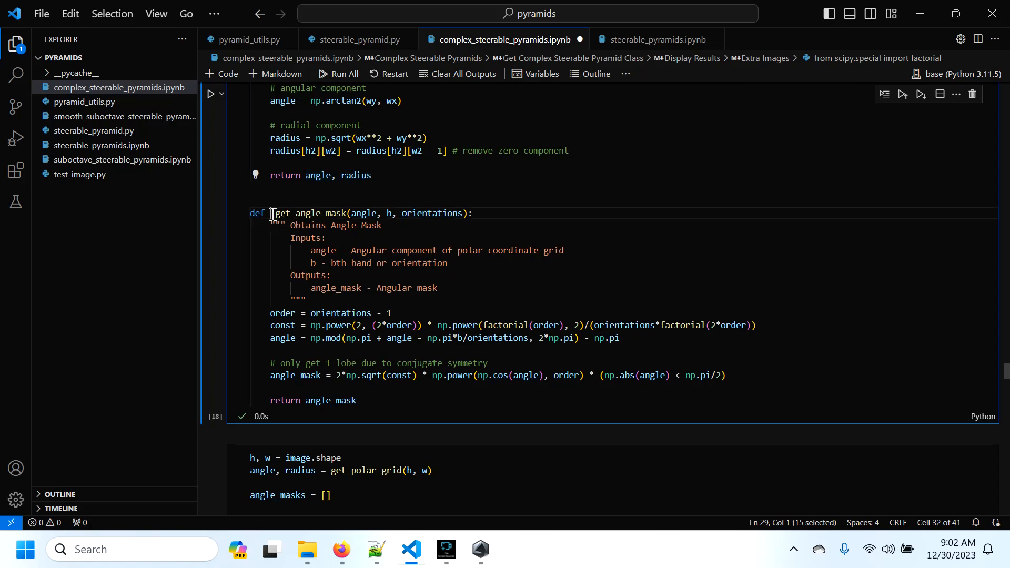
scroll(down, 3)
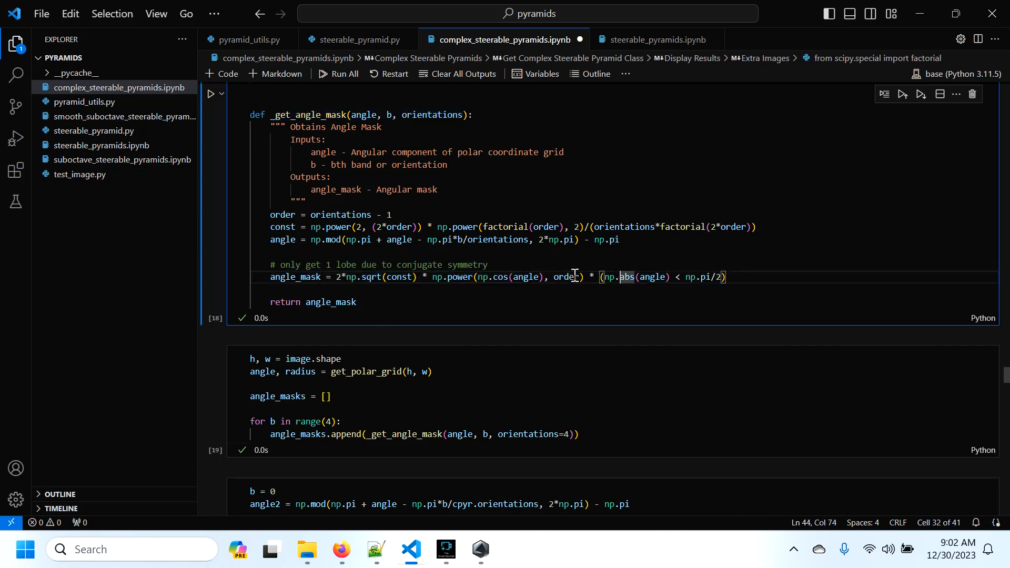
drag(599, 277, 716, 277)
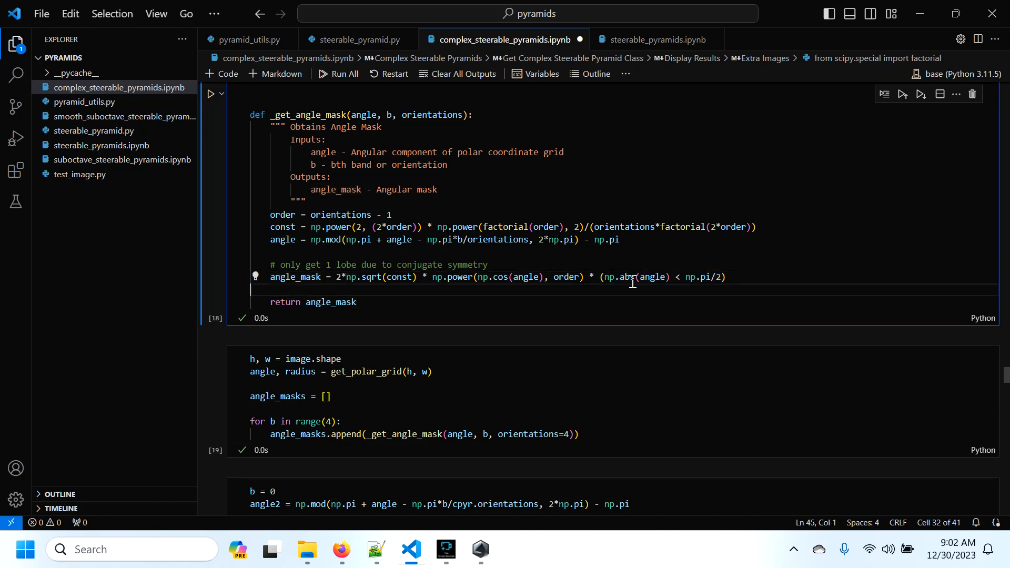
drag(601, 276, 723, 276)
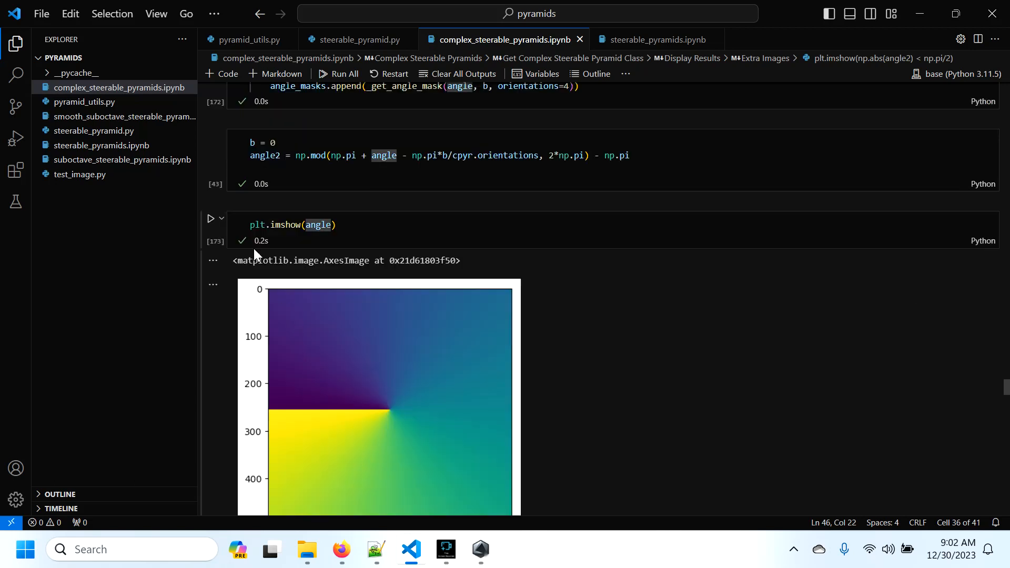
Step: Run the angle_masks and angle-map imshow cells and scroll through the four orientation mask plots
click(322, 224)
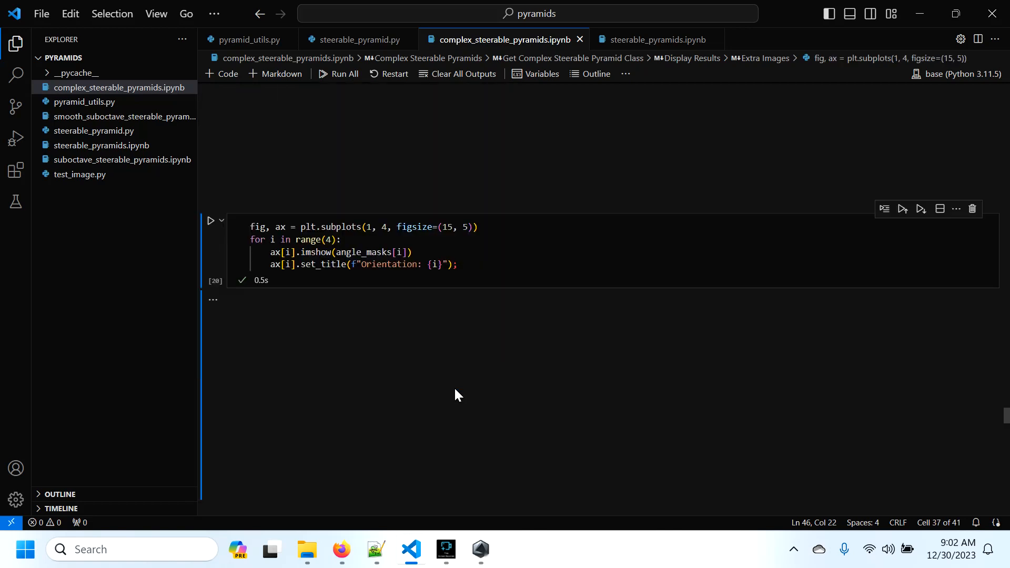
scroll(down, 3)
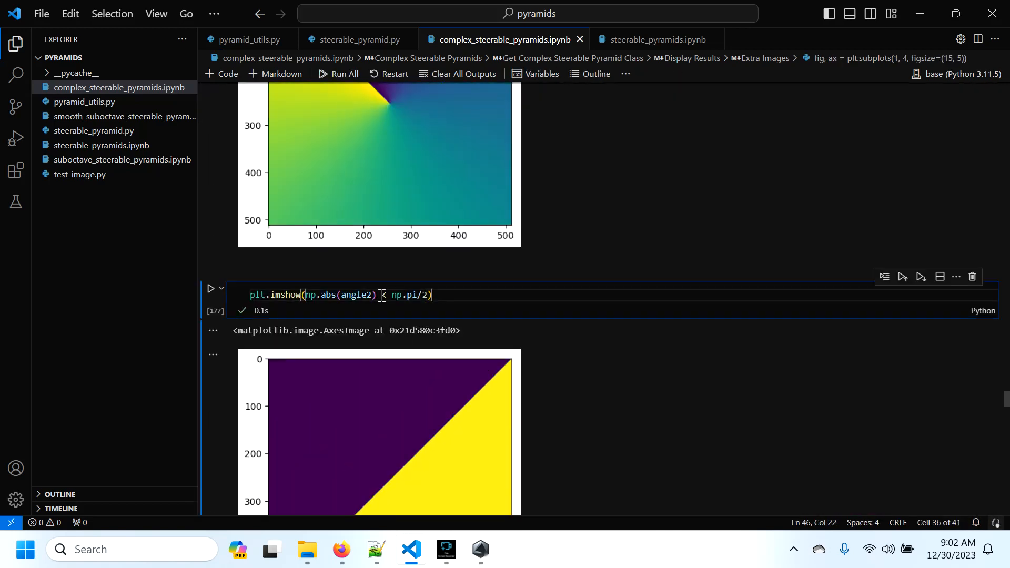
scroll(down, 3)
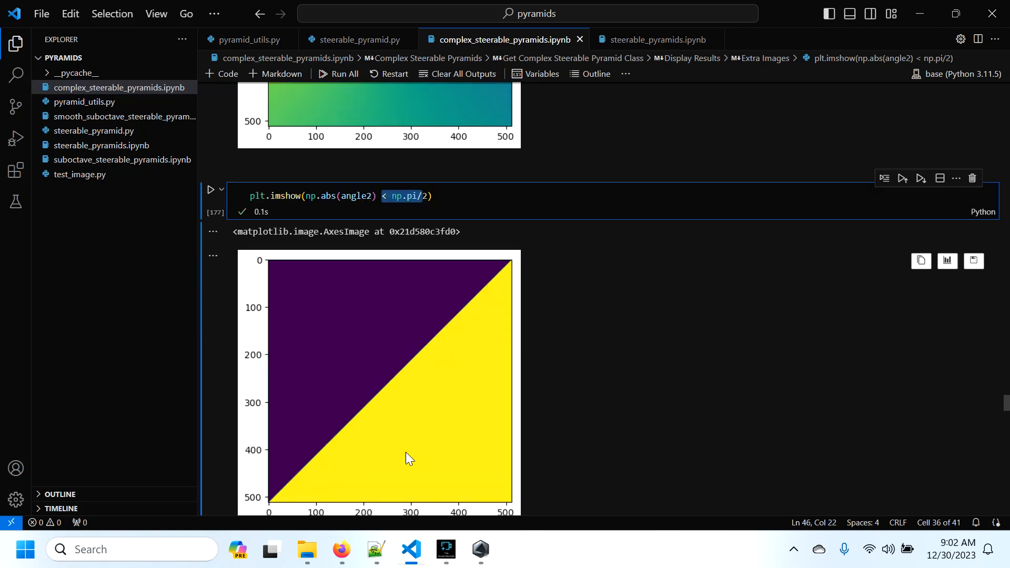
scroll(down, 3)
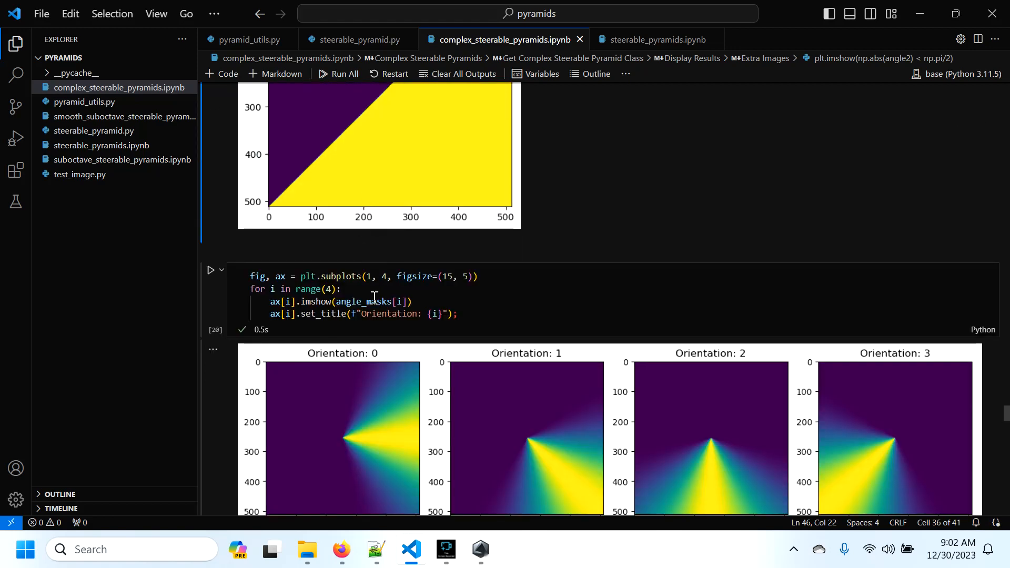
scroll(down, 3)
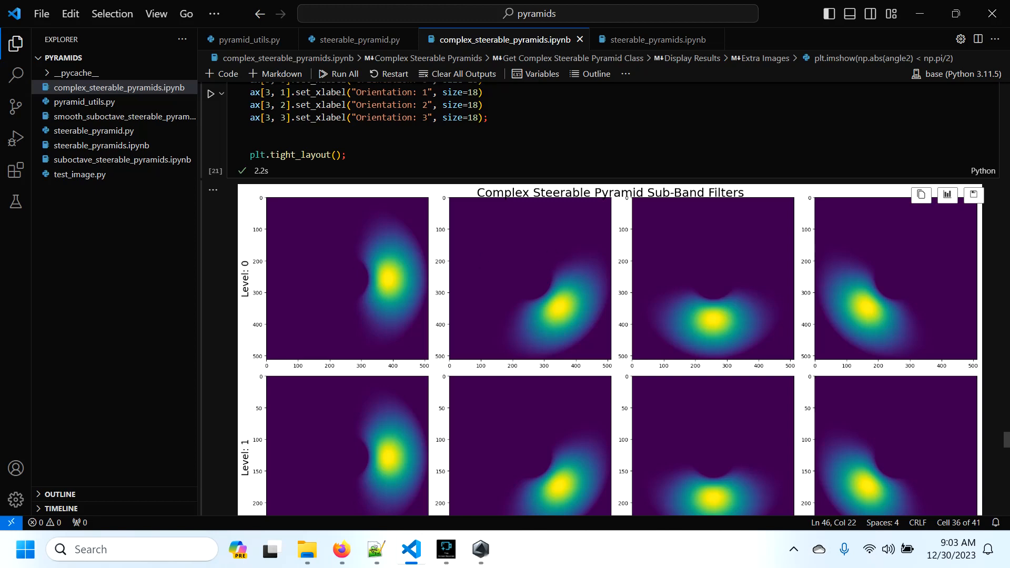
scroll(down, 3)
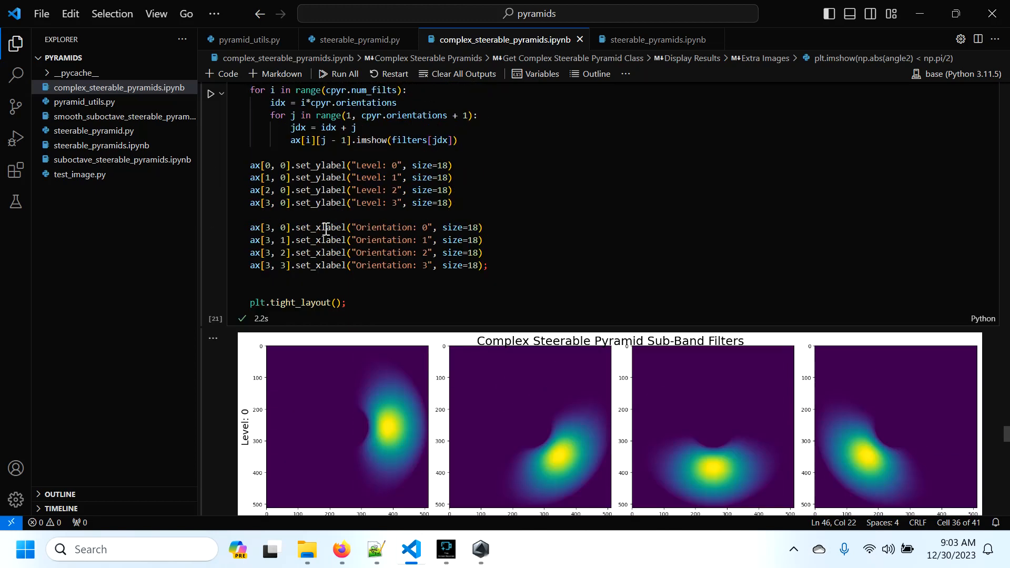
scroll(down, 3)
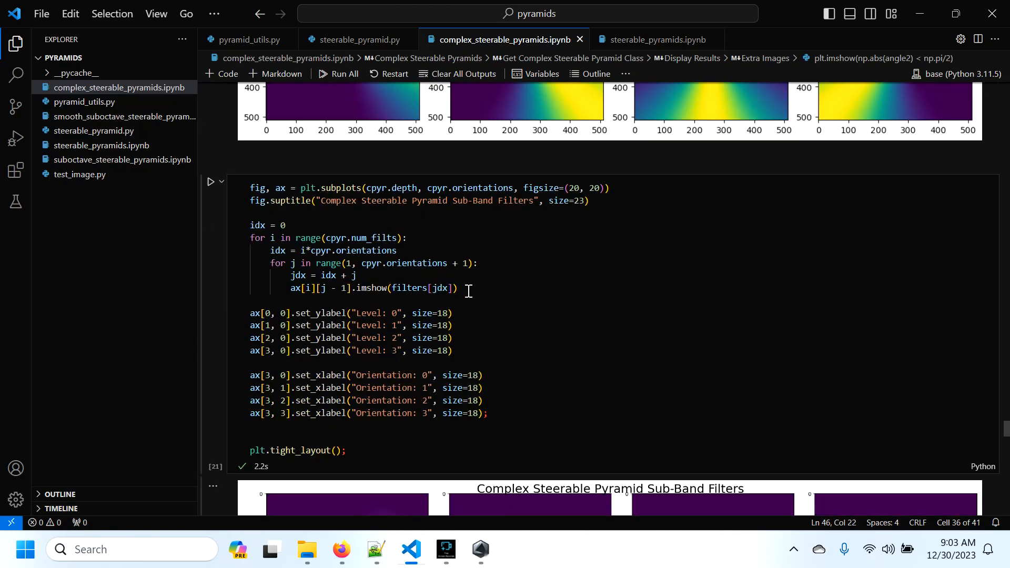
scroll(down, 3)
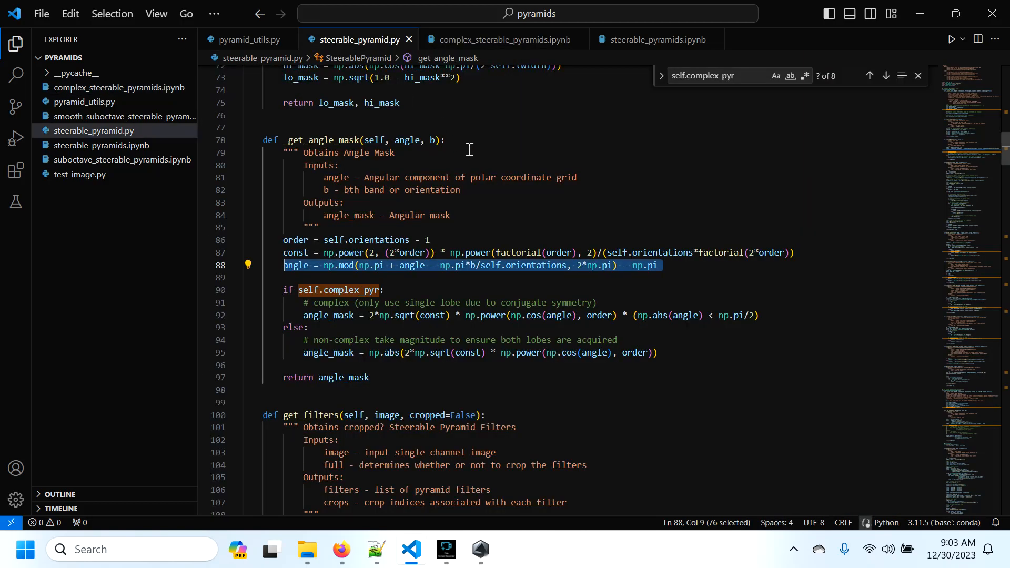
Step: Step through the early self.complex_pyr matches, including the complex single-lobe angle mask line
click(869, 76)
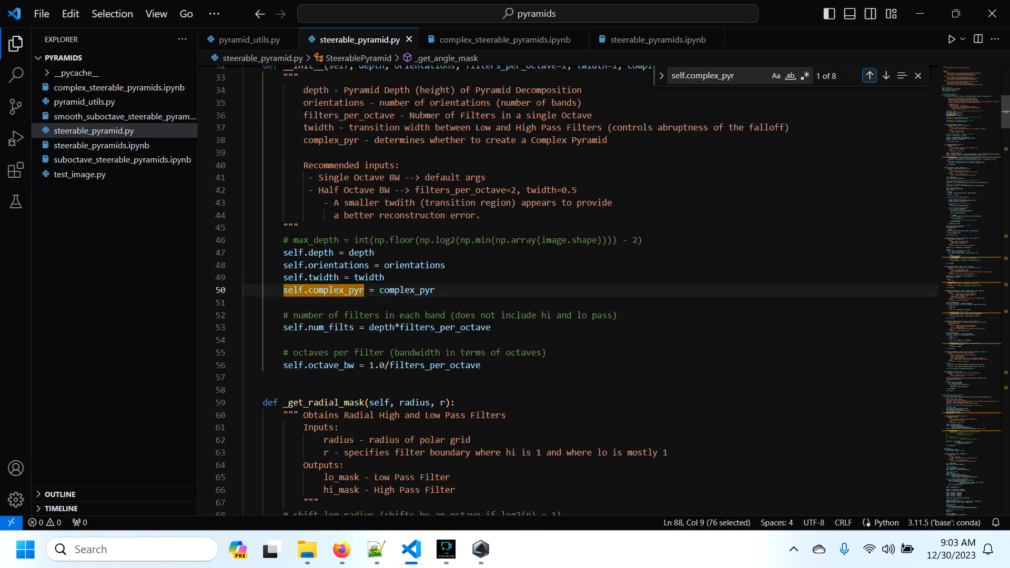
click(886, 75)
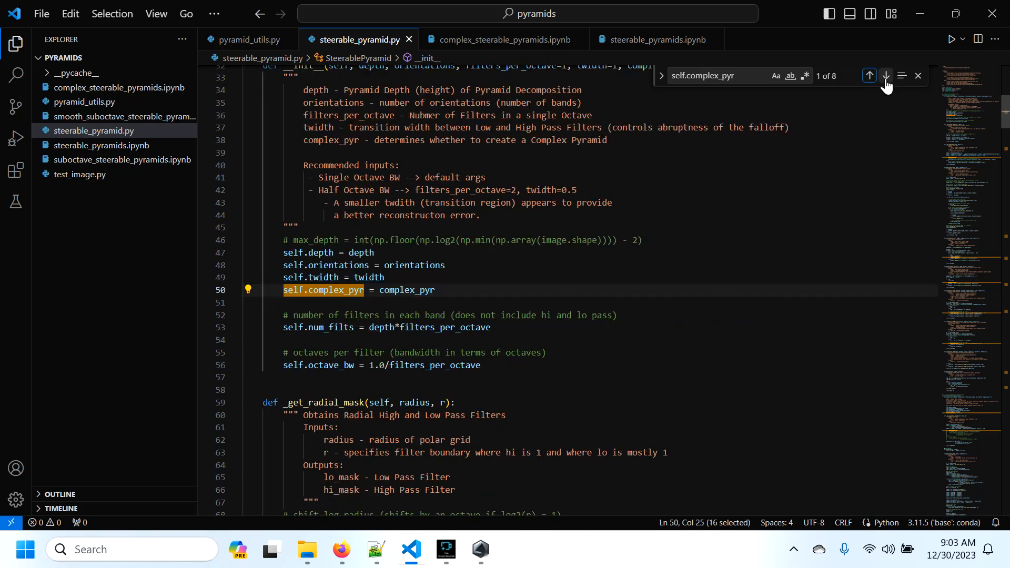
click(886, 76)
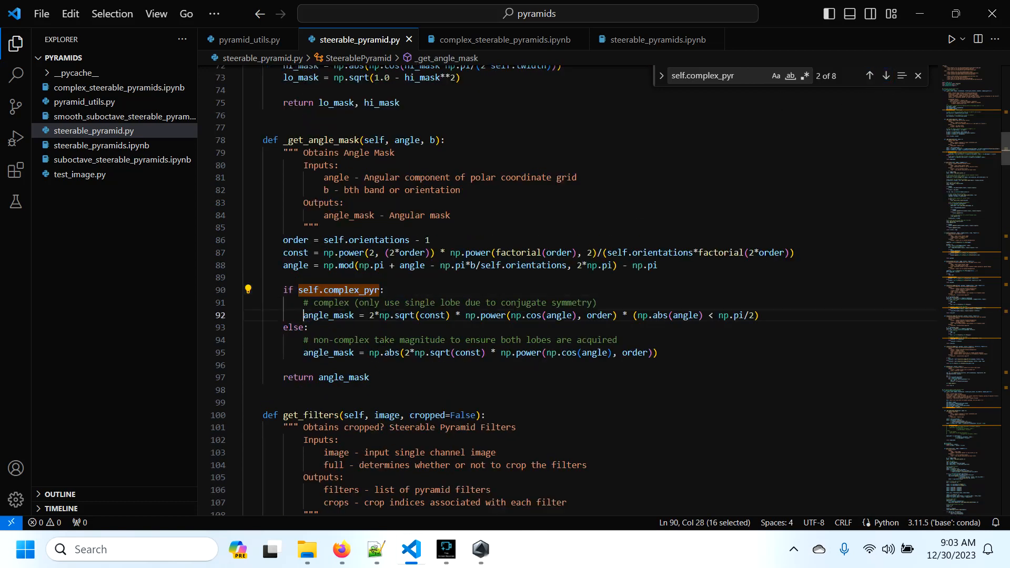
click(869, 75)
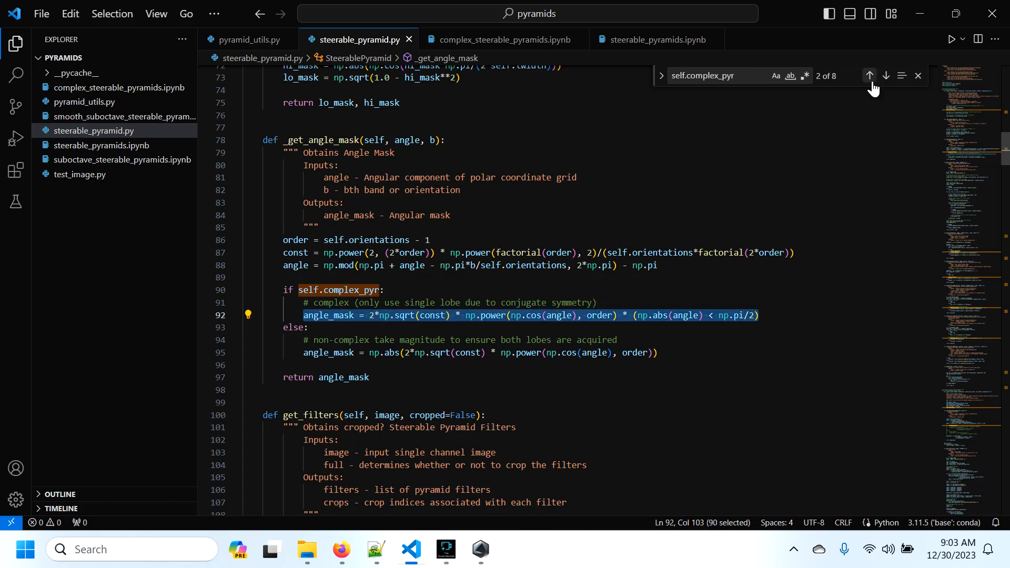
click(886, 75)
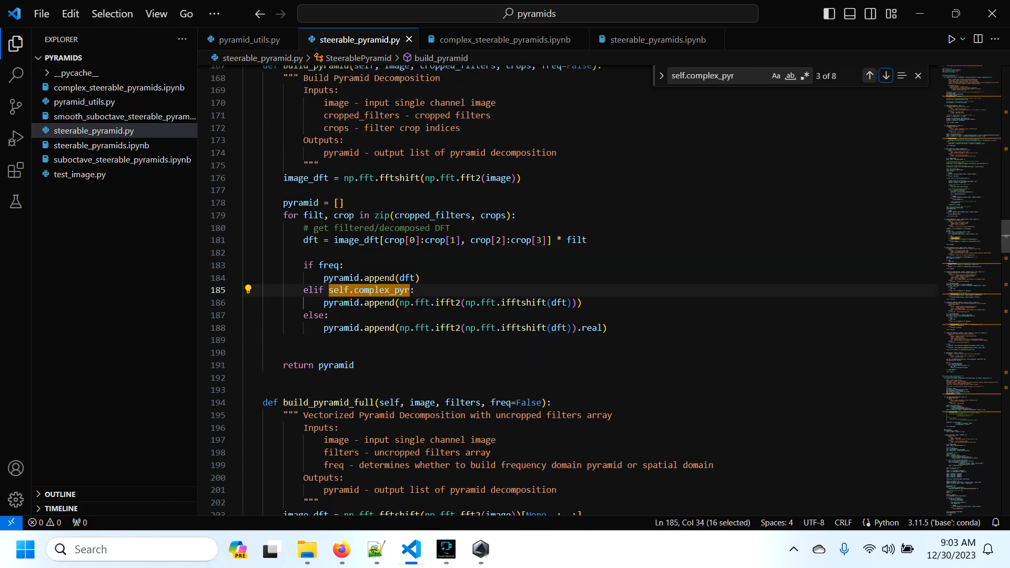
click(328, 315)
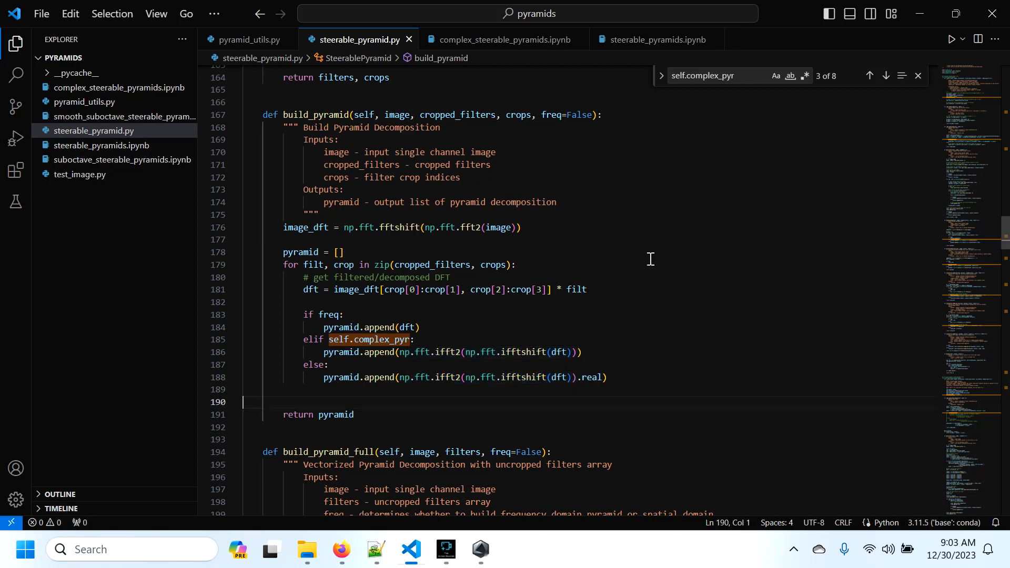
Step: Continue through later self.complex_pyr matches, selecting the 2.0 scaling factor on line 239
click(886, 75)
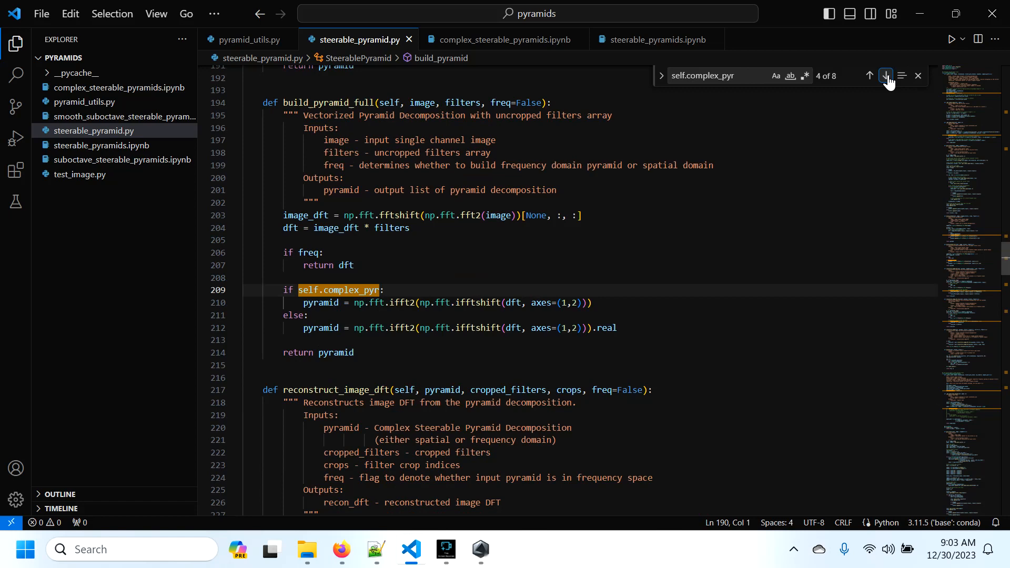
click(886, 75)
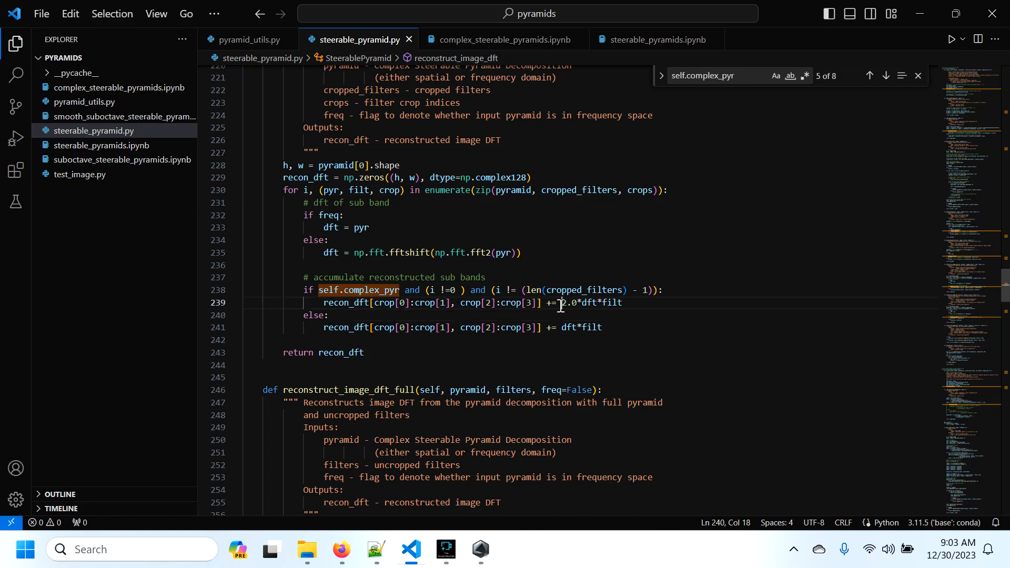
double_click(569, 303)
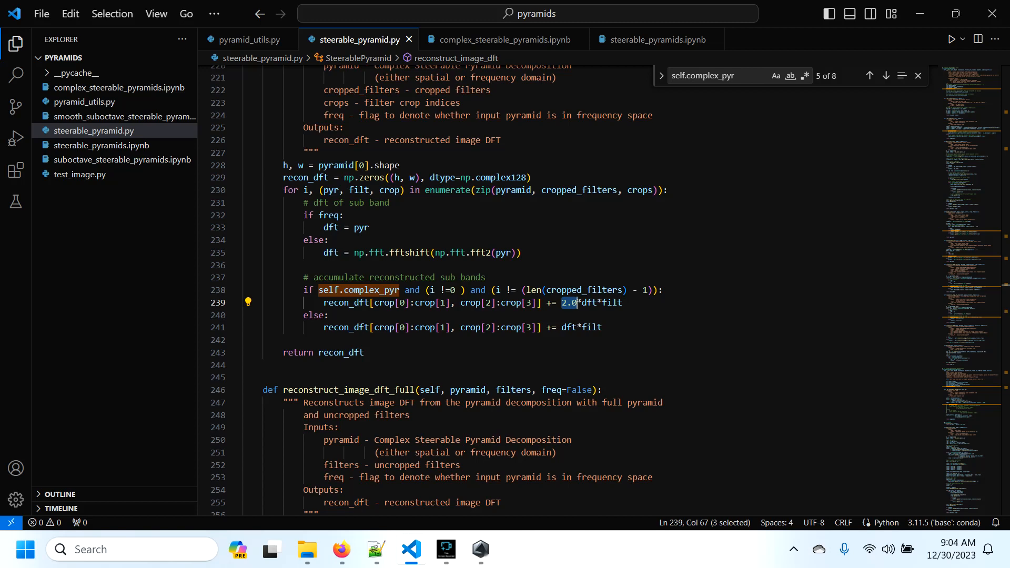
click(885, 75)
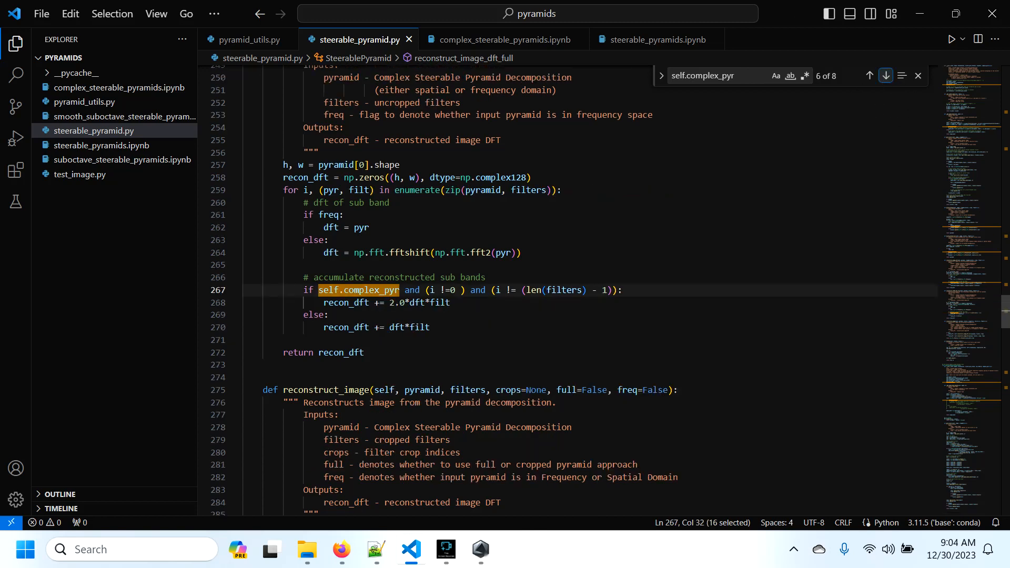
click(886, 75)
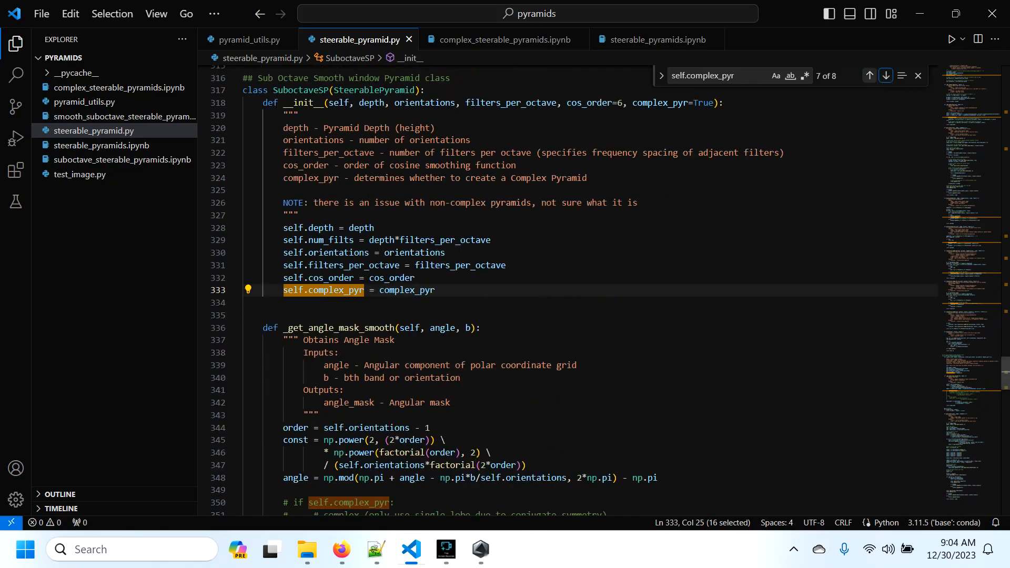
click(502, 39)
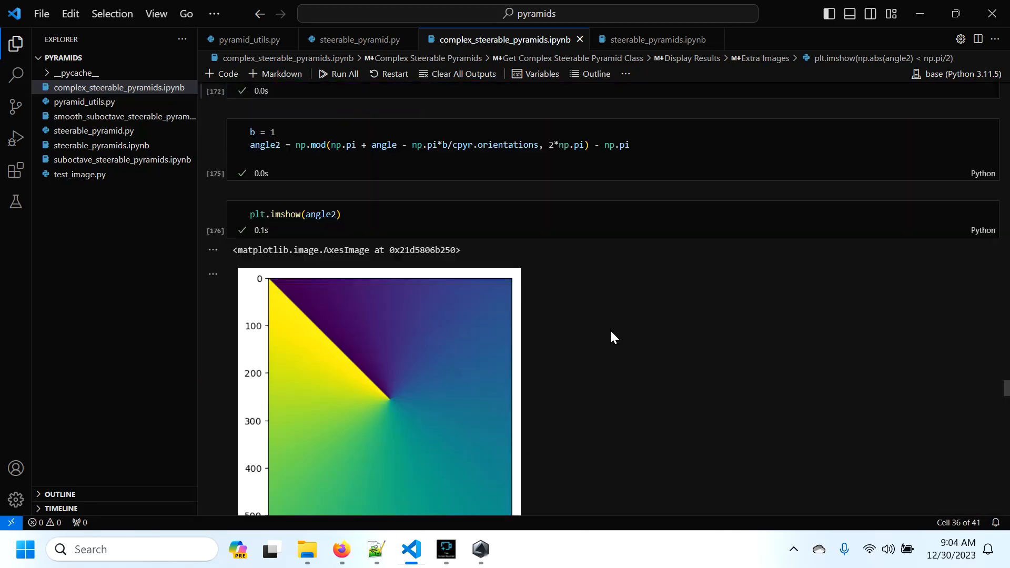
Step: Scroll past the DFT images to the diagonal DFT line plots showing the single-lobe dropoff
scroll(down, 3)
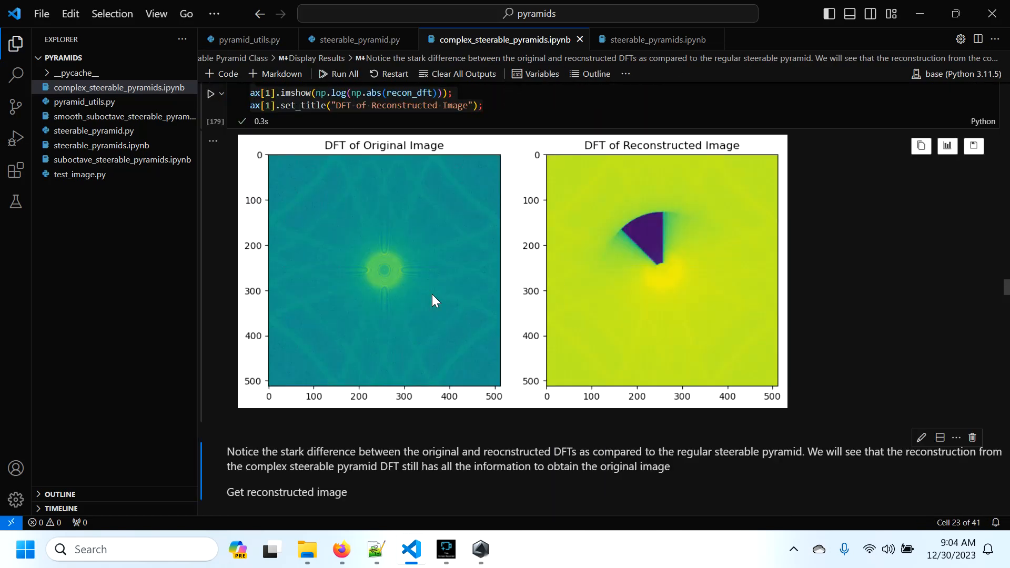
mouse_move(611, 321)
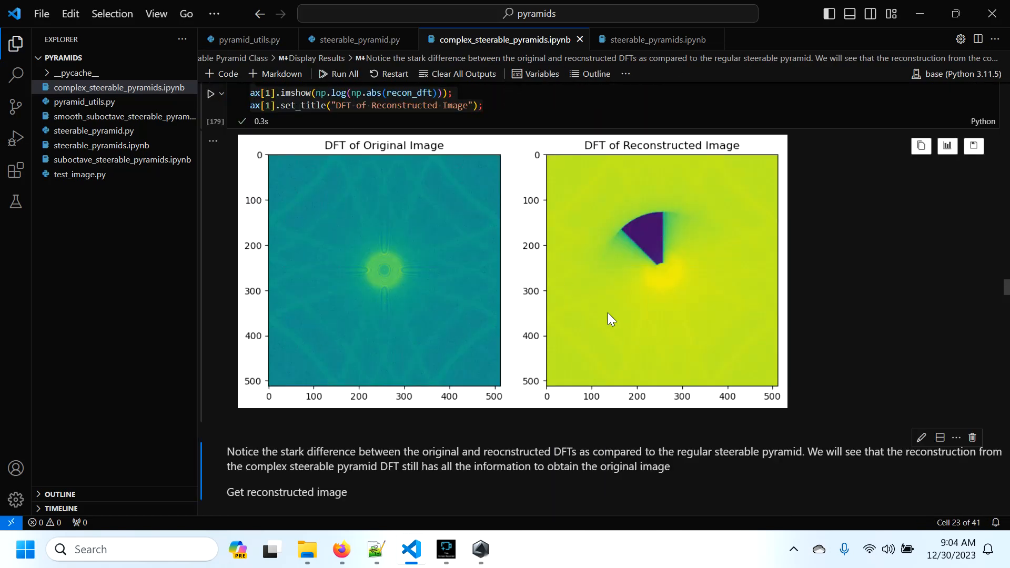
mouse_move(648, 307)
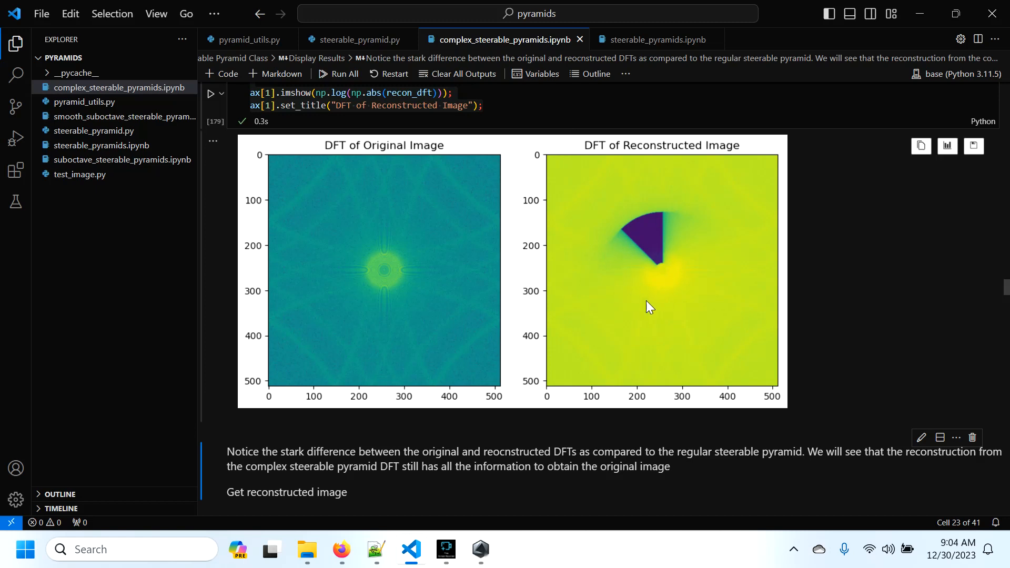
mouse_move(624, 248)
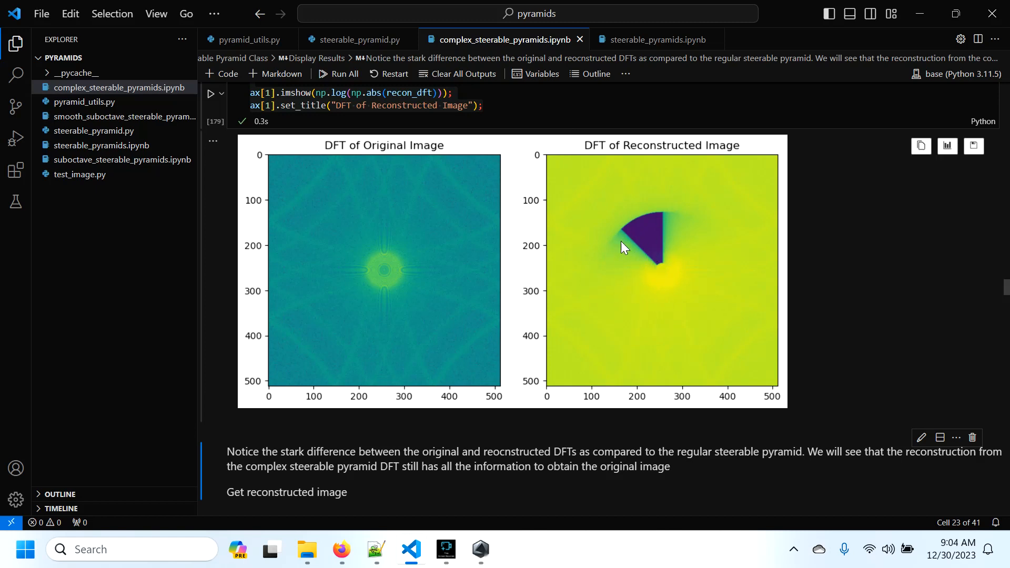
mouse_move(678, 324)
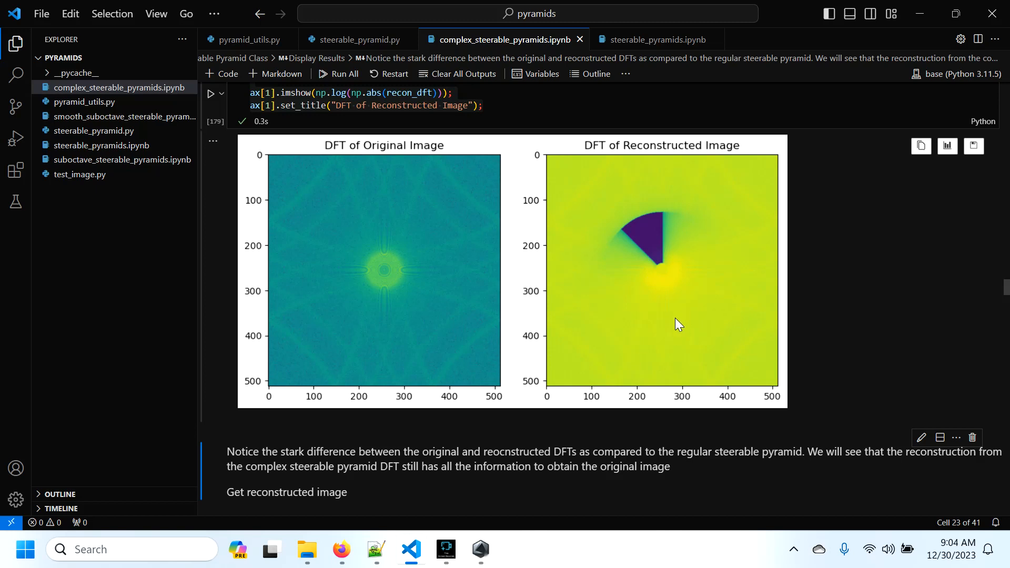
mouse_move(654, 286)
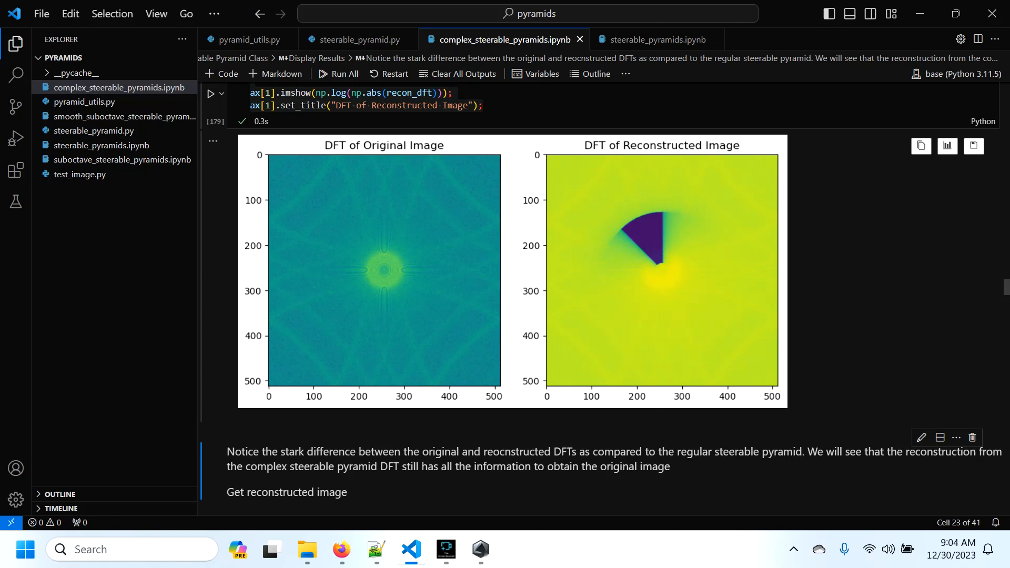
scroll(down, 3)
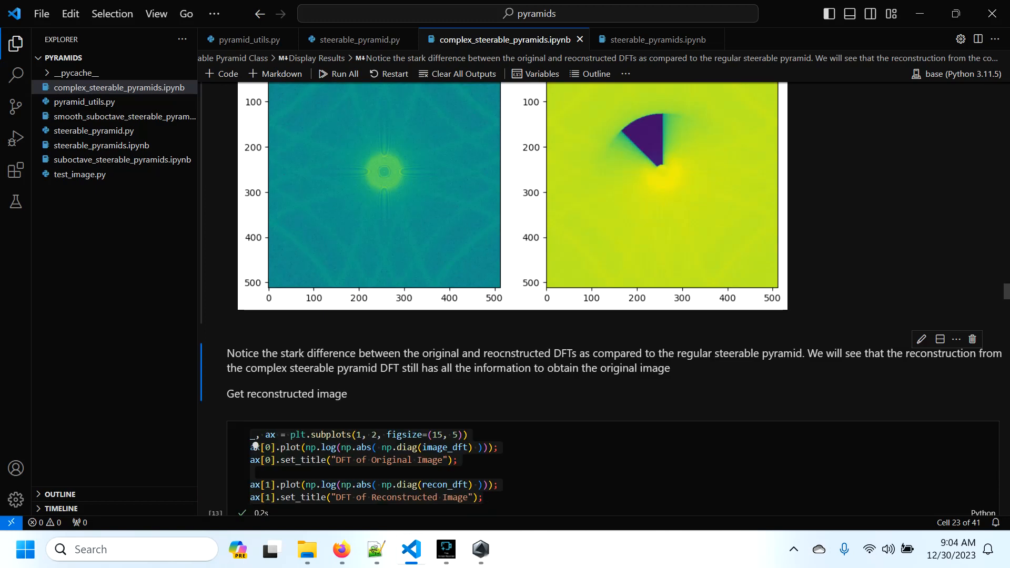
scroll(down, 3)
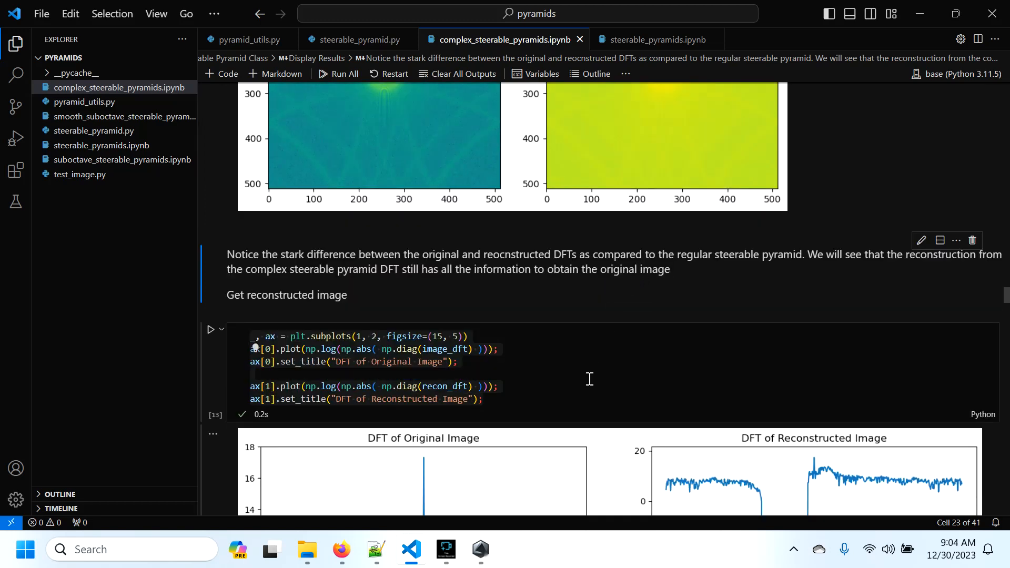
scroll(down, 3)
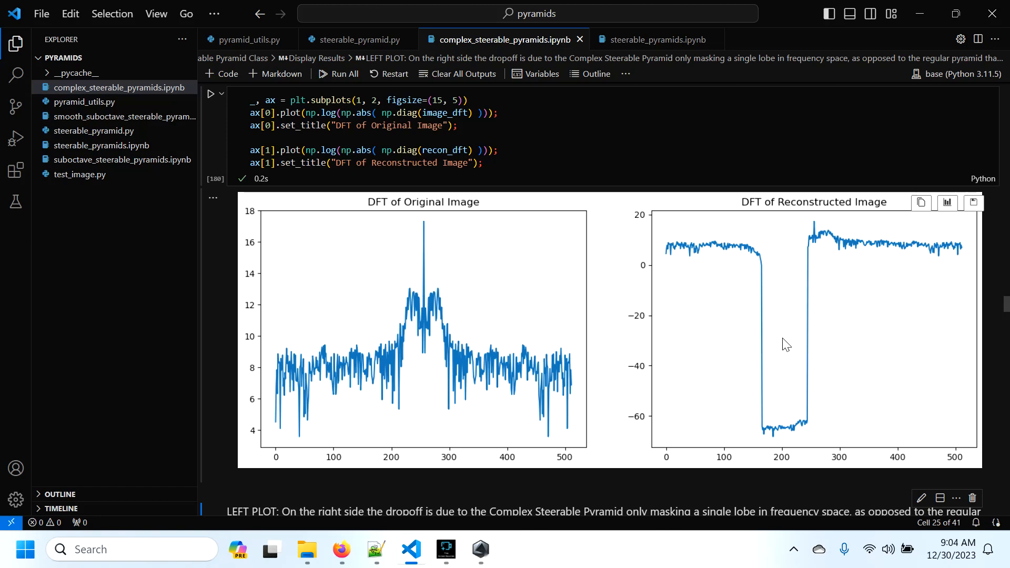
Step: Scroll through the Reconstructed Image plots to the near-zero 'Check the differences' output
scroll(down, 3)
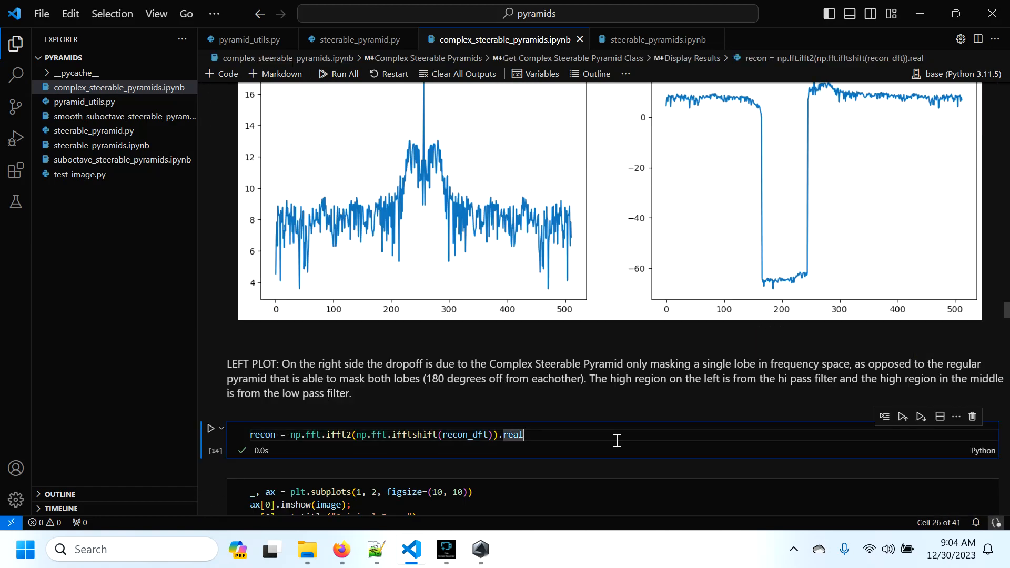
scroll(down, 3)
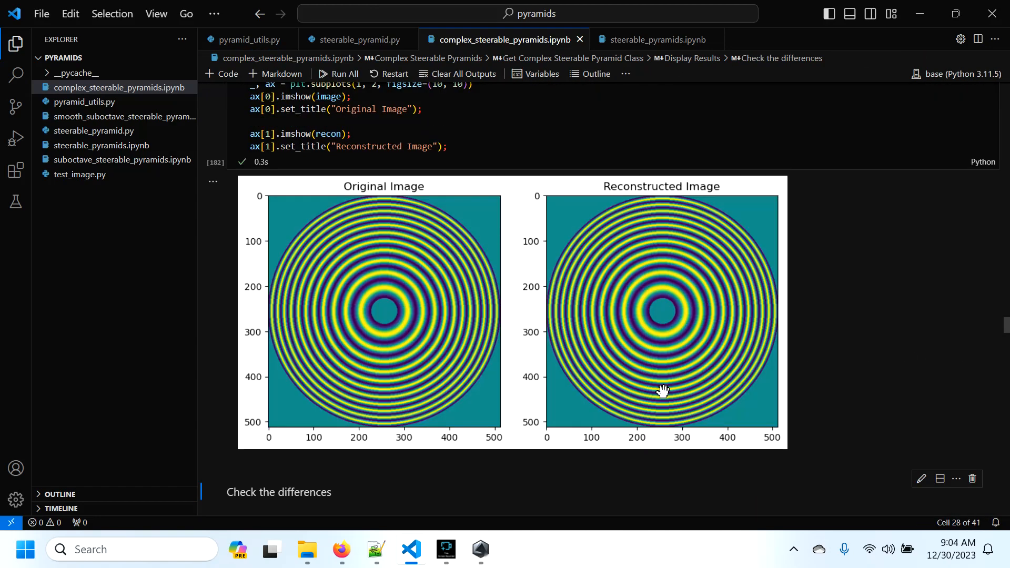
scroll(down, 3)
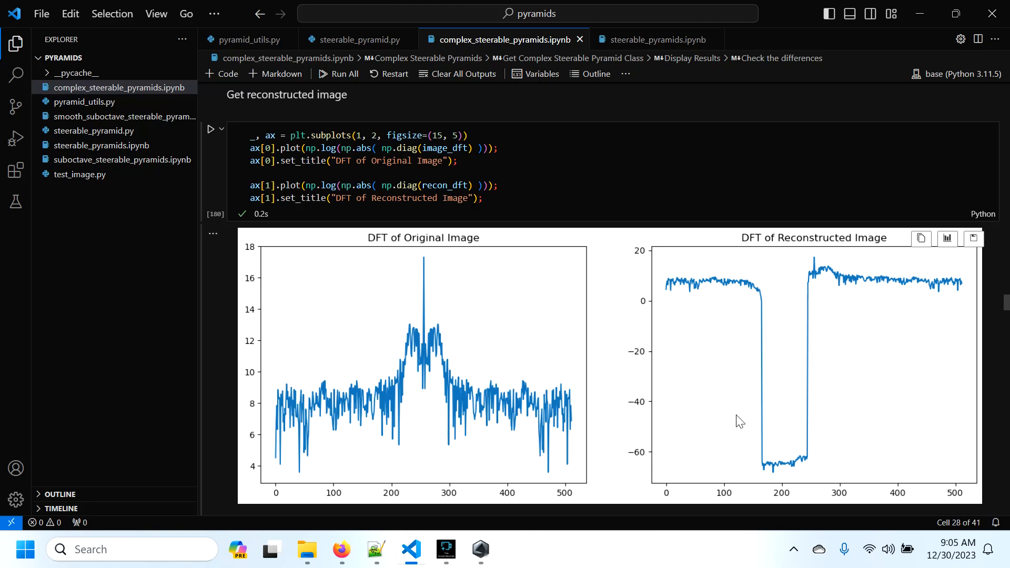
mouse_move(797, 469)
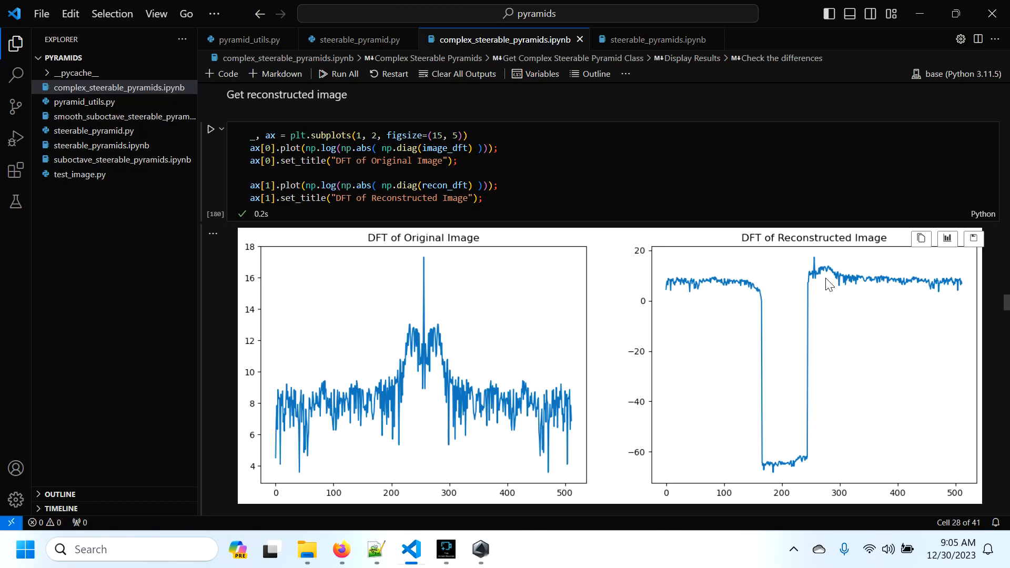
mouse_move(320, 324)
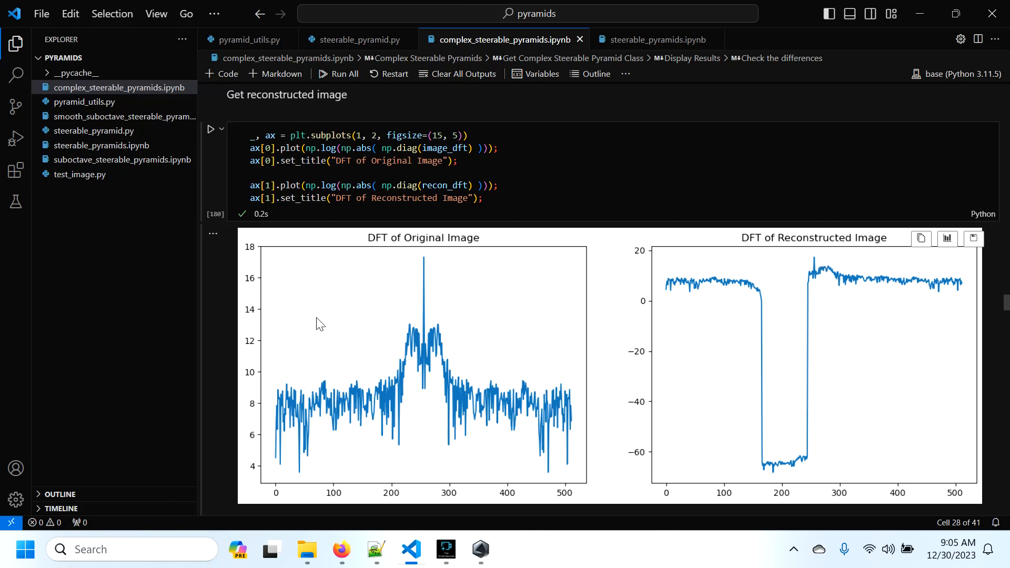
mouse_move(801, 292)
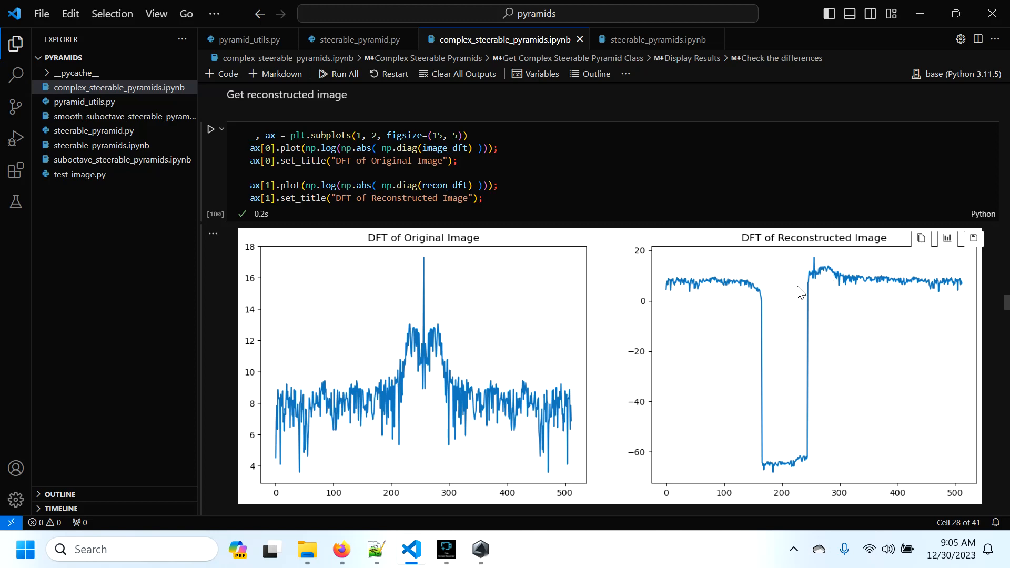
scroll(down, 3)
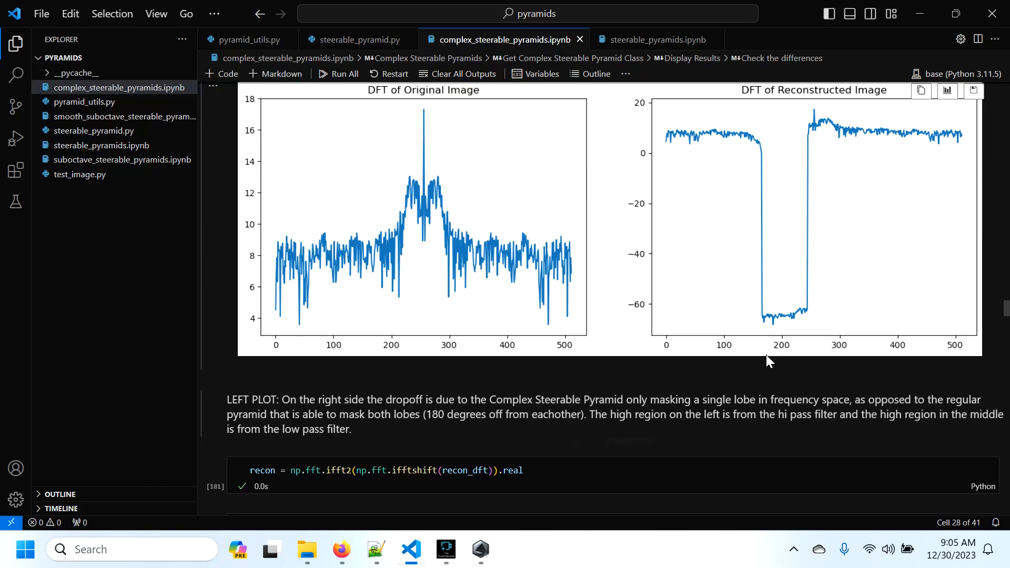
scroll(down, 3)
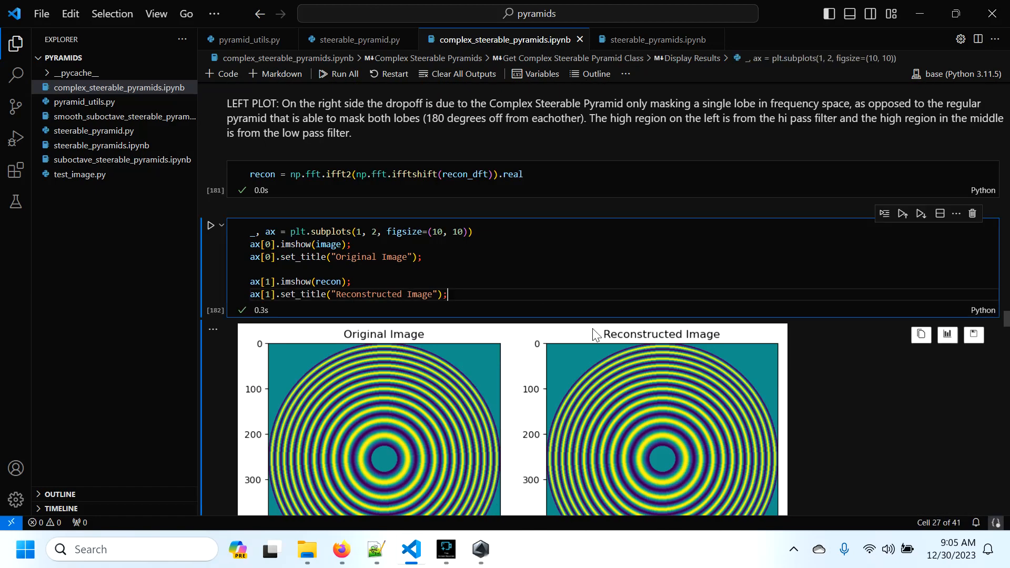
scroll(down, 3)
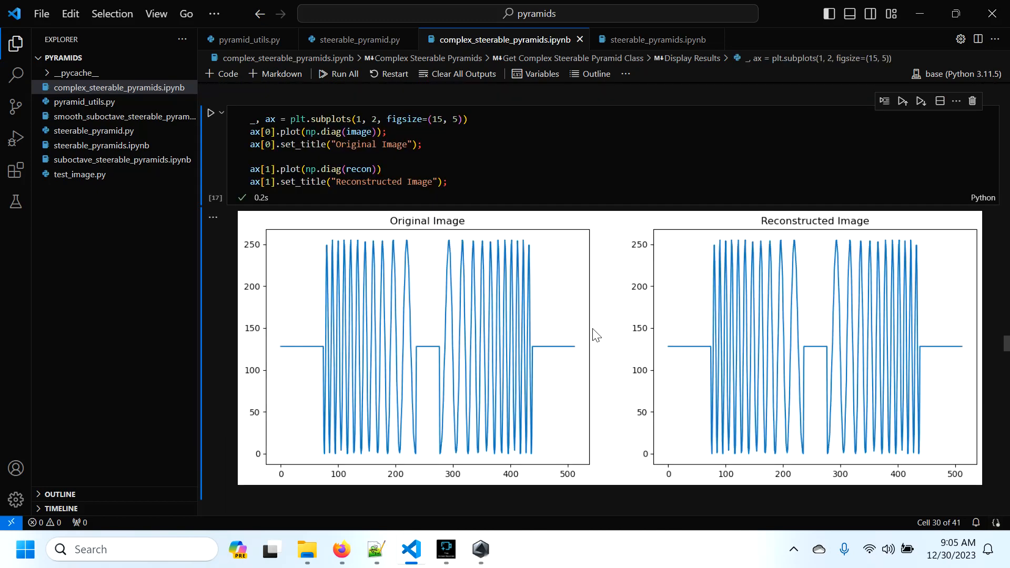
scroll(down, 3)
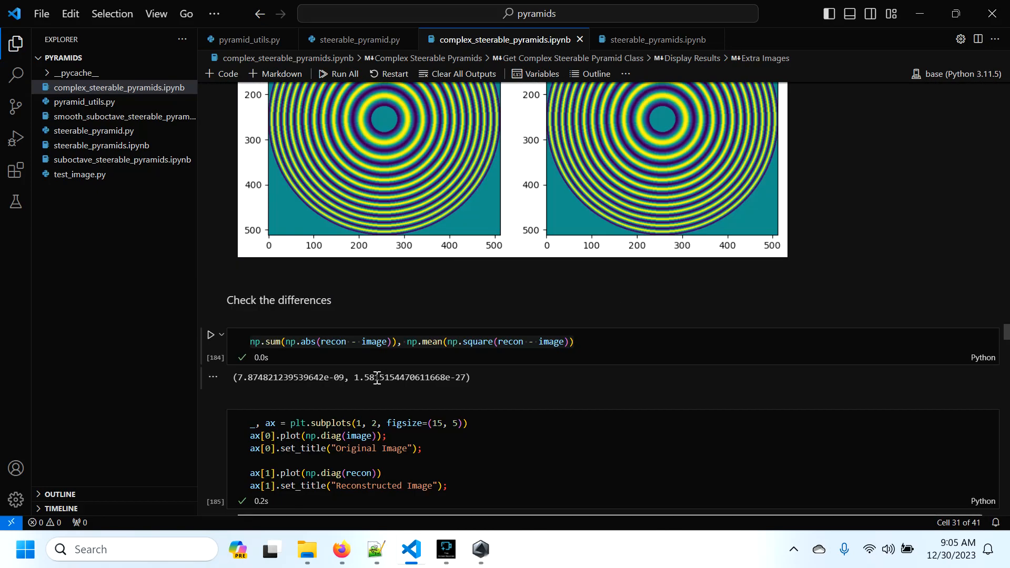